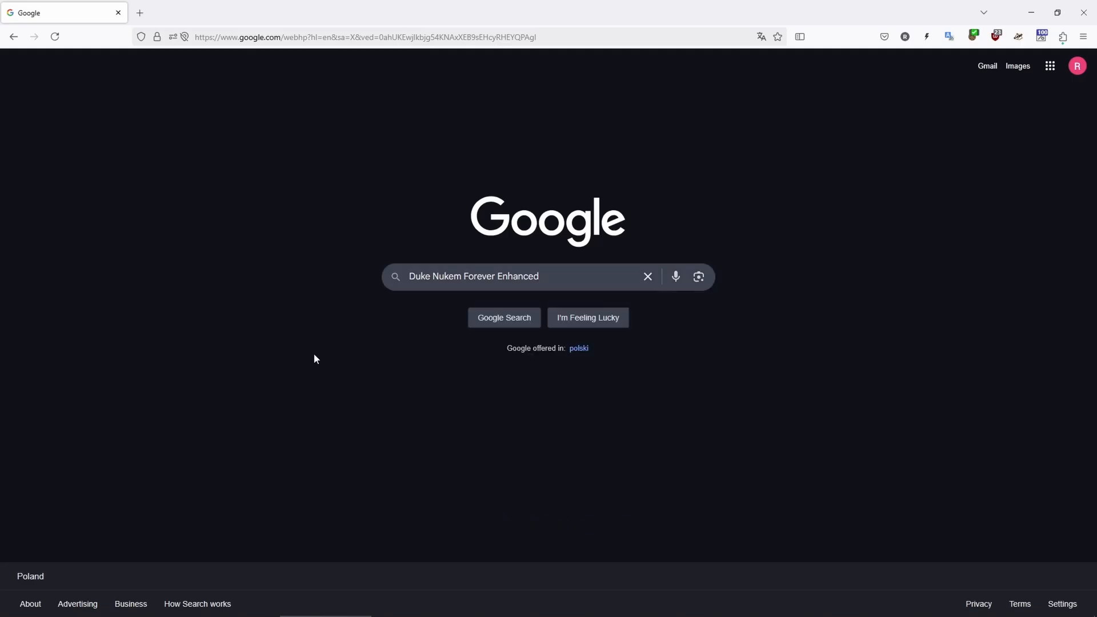
mouse_move(427, 334)
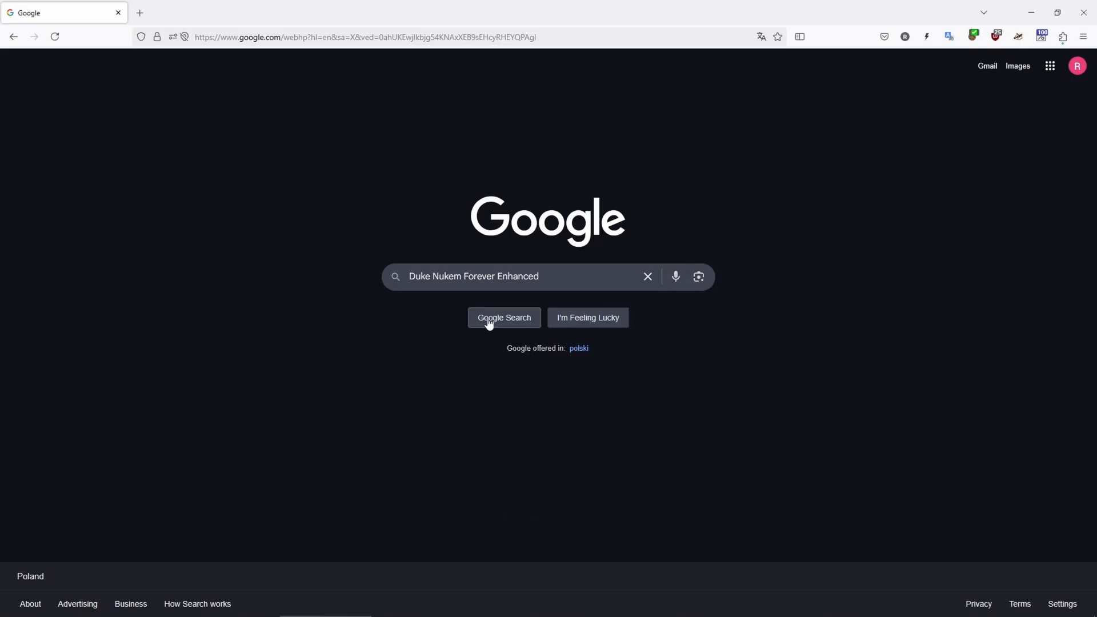
- Run the Google search for 'Duke Nukem Forever Enhanced'
click(504, 318)
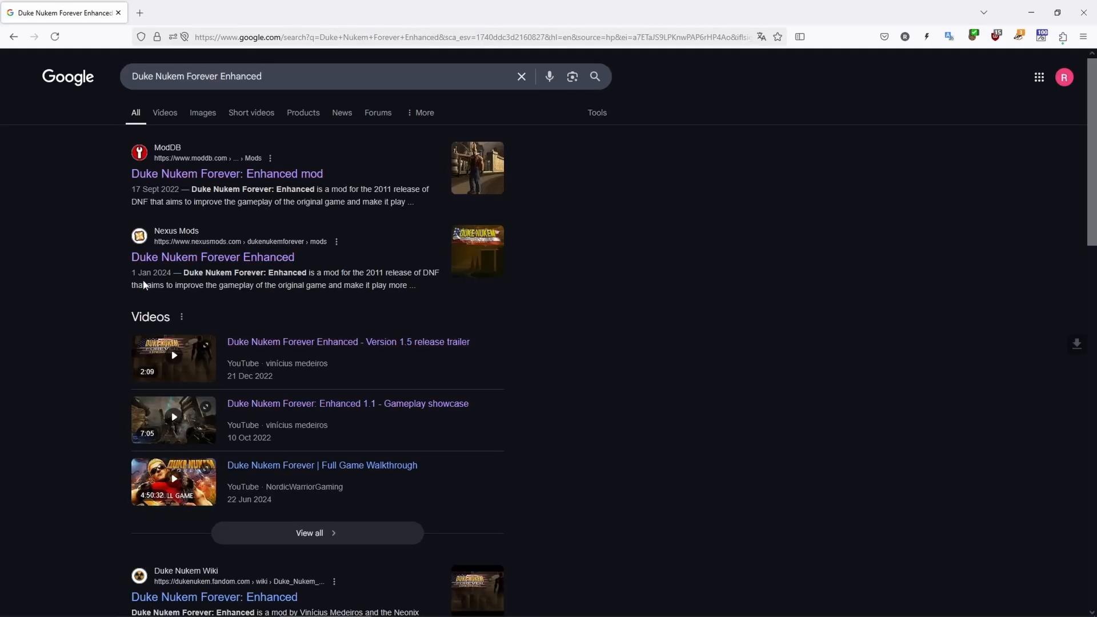
mouse_move(264, 286)
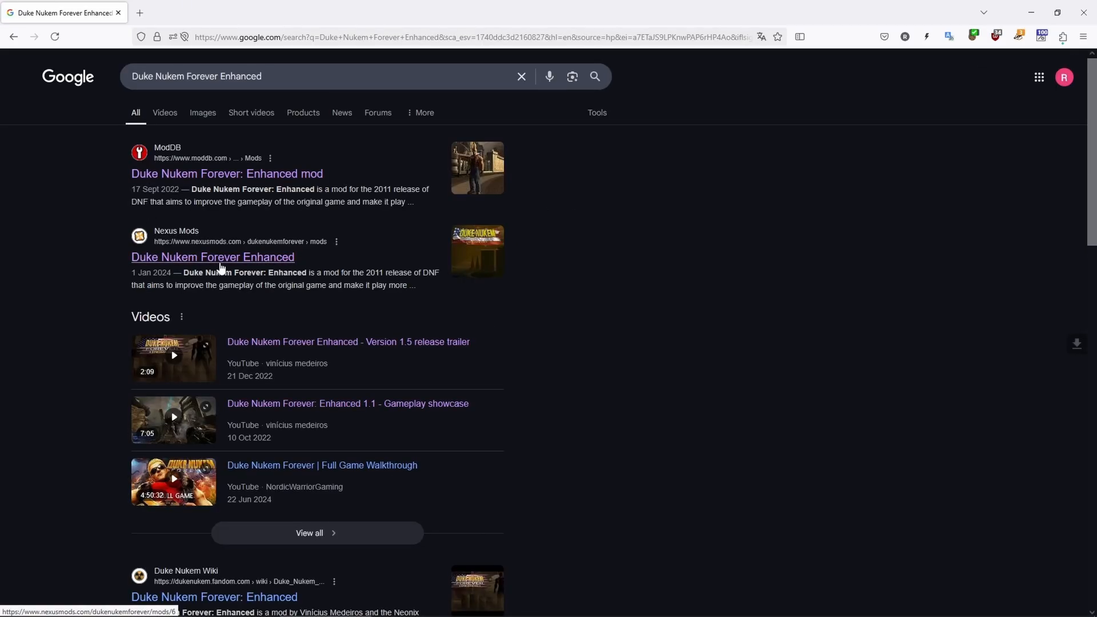
- Open the mod's Nexus Mods page and view its downloadable Files
click(213, 258)
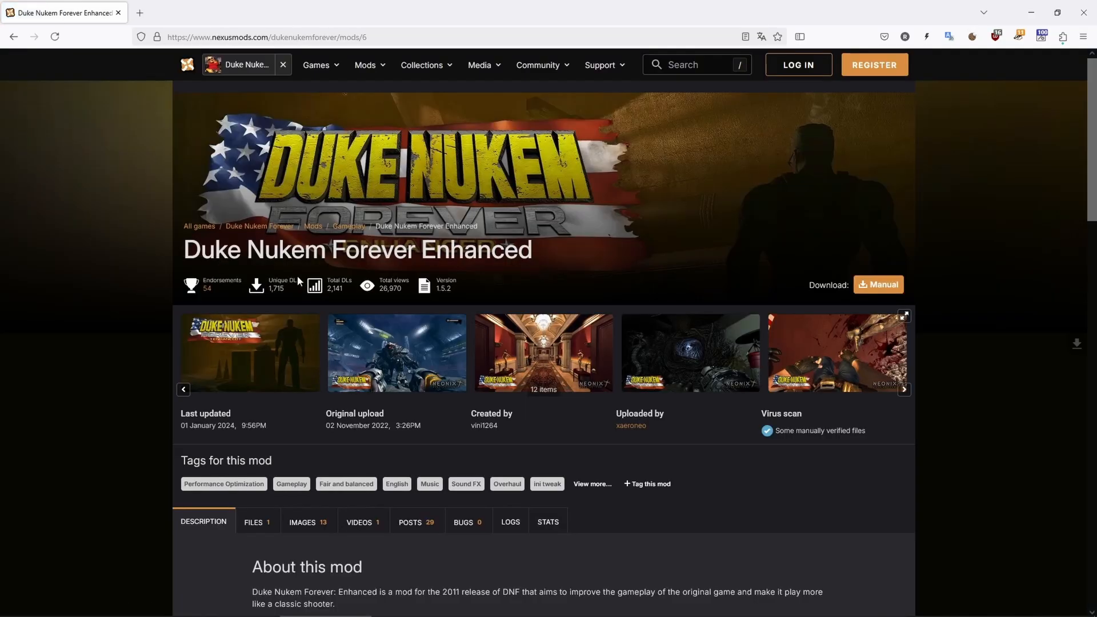
mouse_move(888, 87)
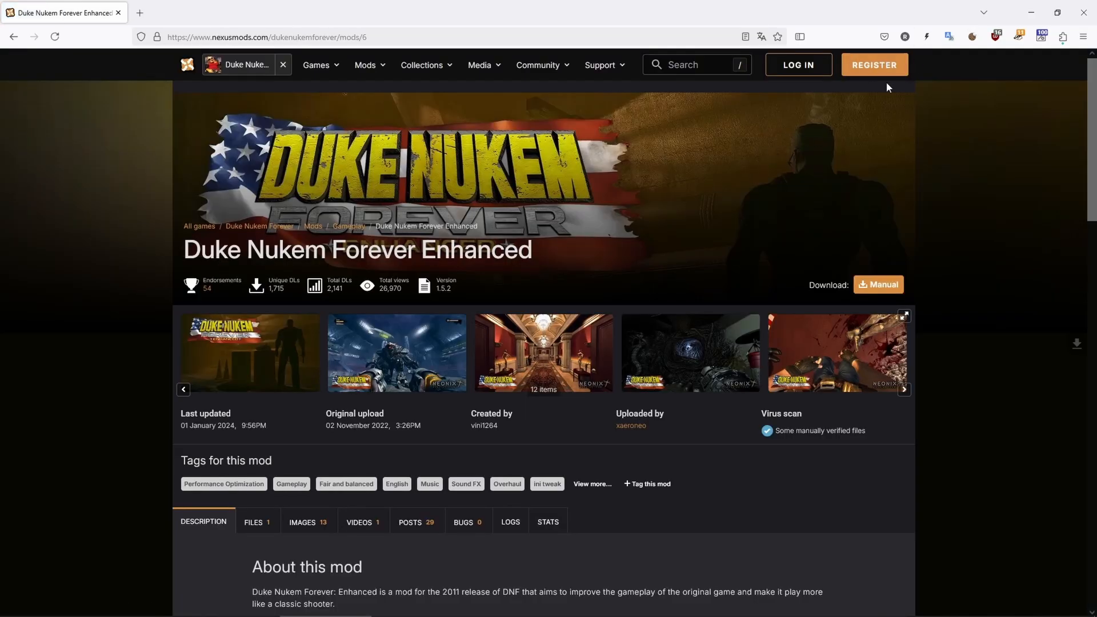
mouse_move(830, 124)
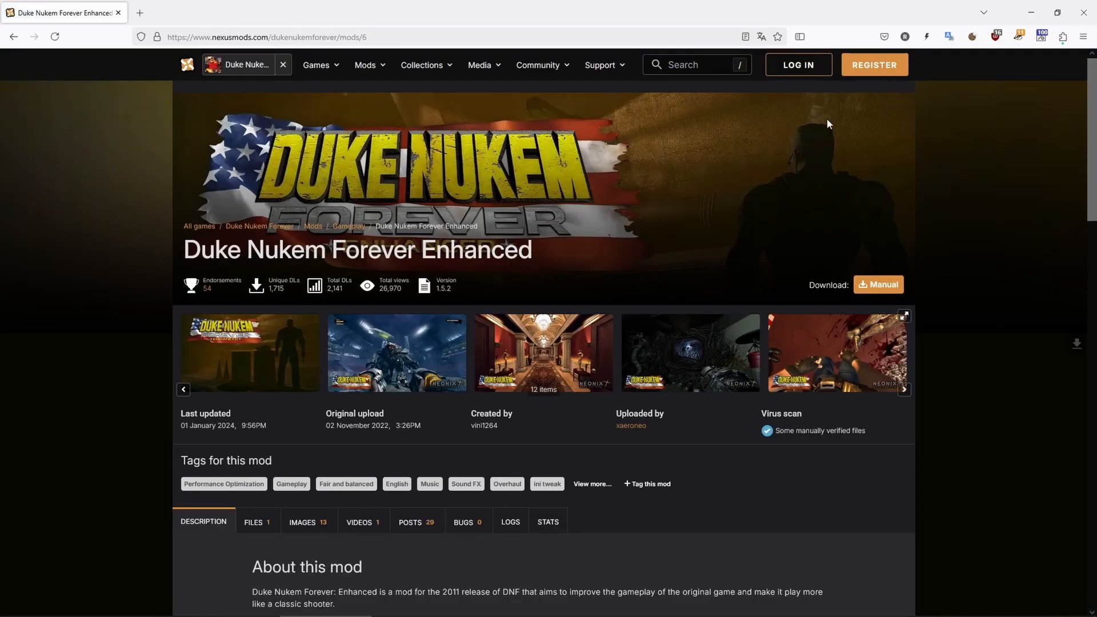
scroll(down, 3)
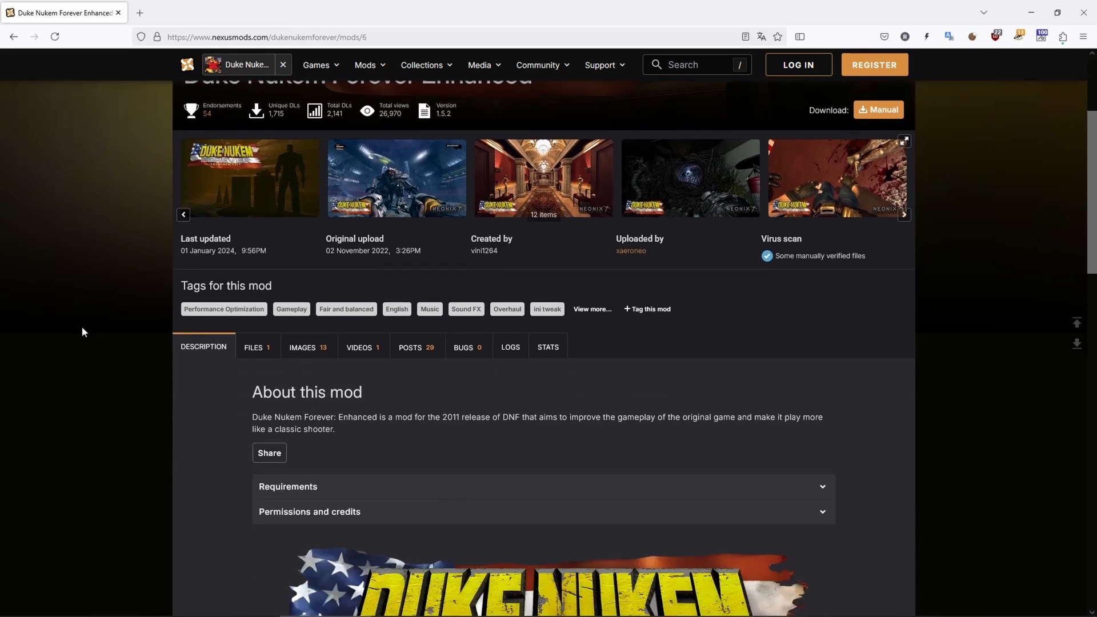
mouse_move(276, 338)
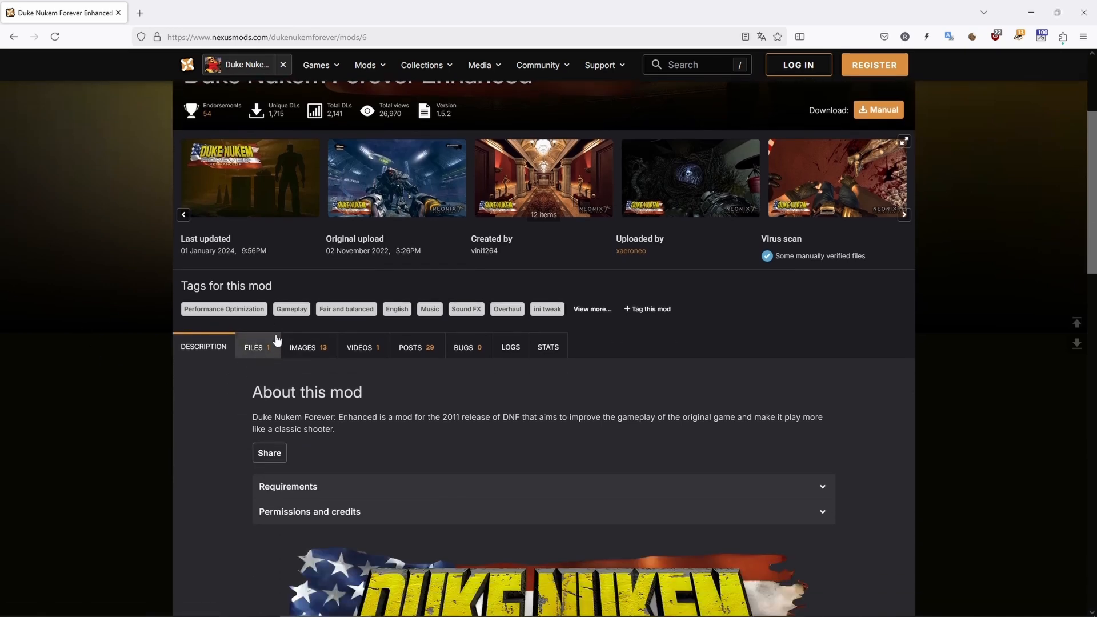
click(254, 348)
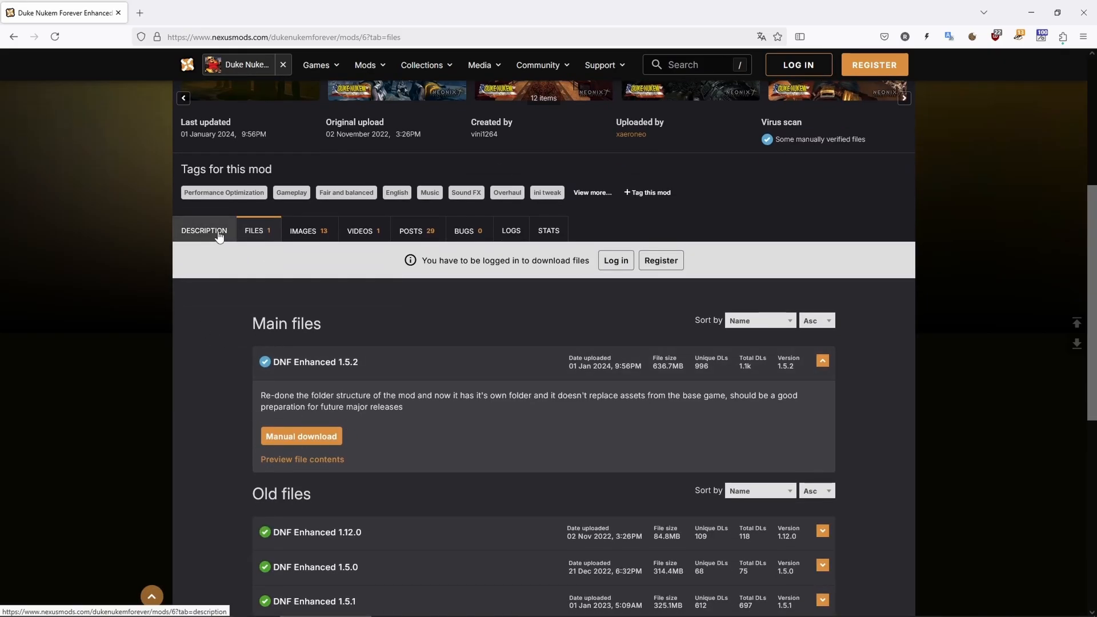
- Return to the Description and highlight the word 'Copy' in the installation steps
click(204, 231)
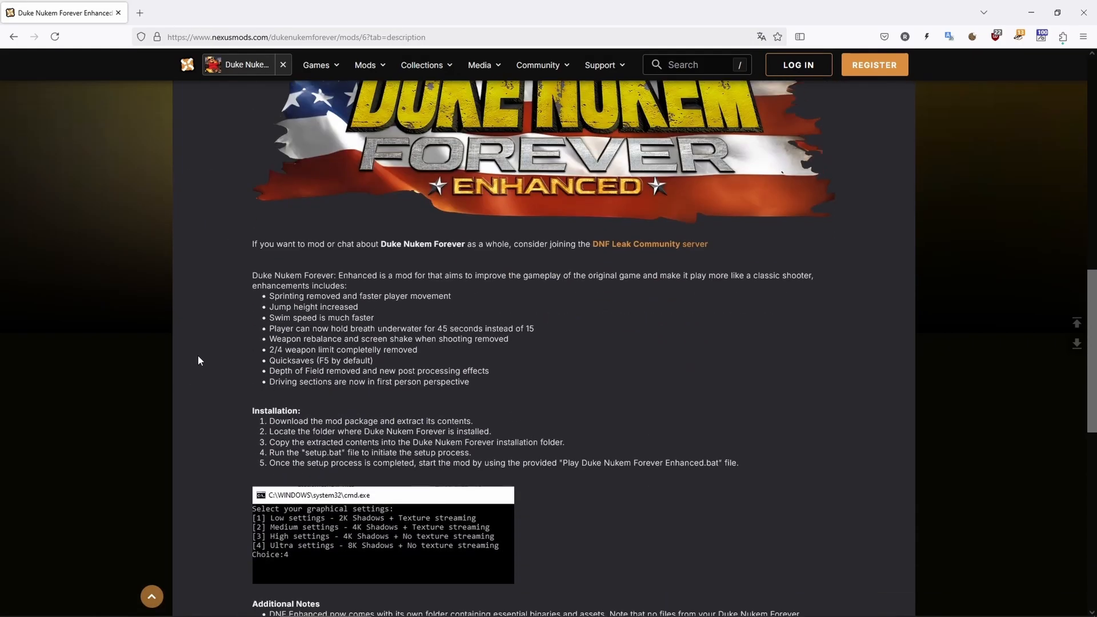
scroll(down, 3)
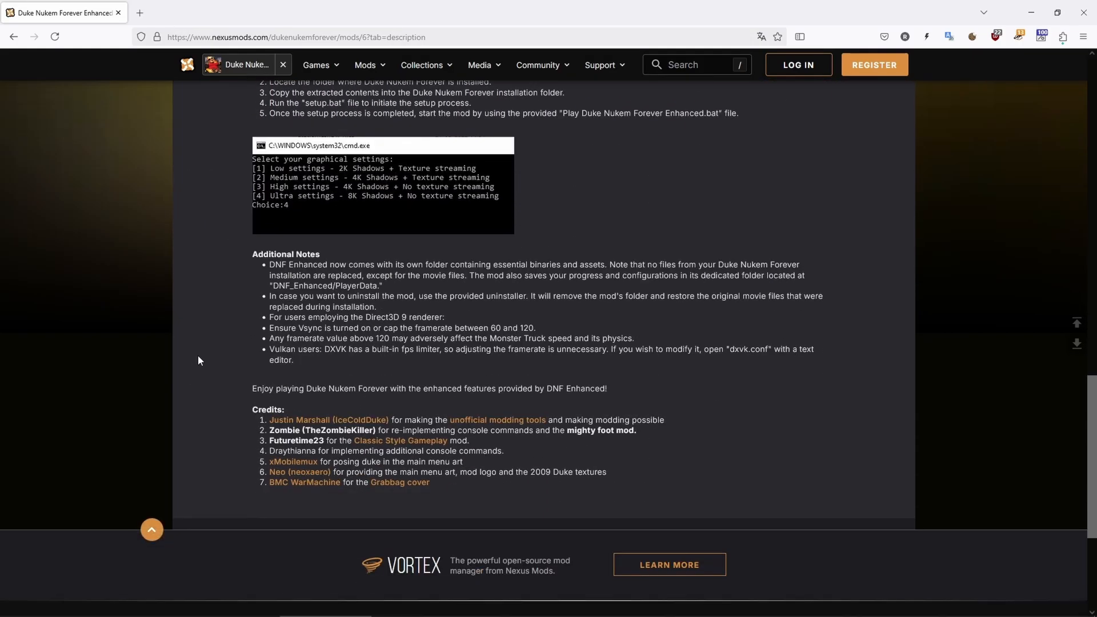
scroll(up, 3)
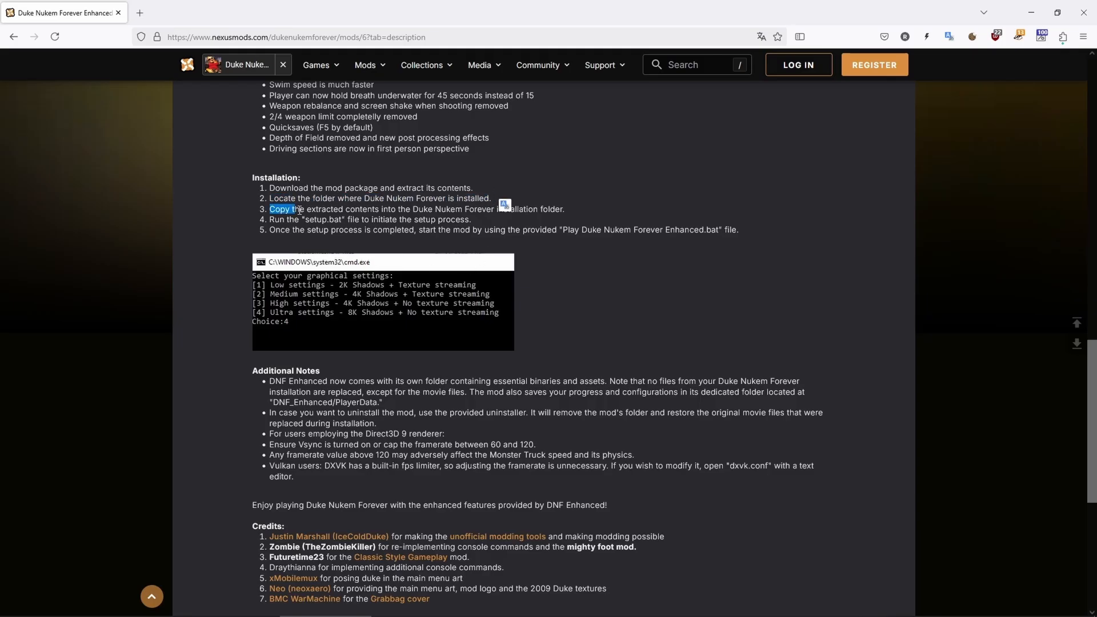
drag(270, 208, 380, 208)
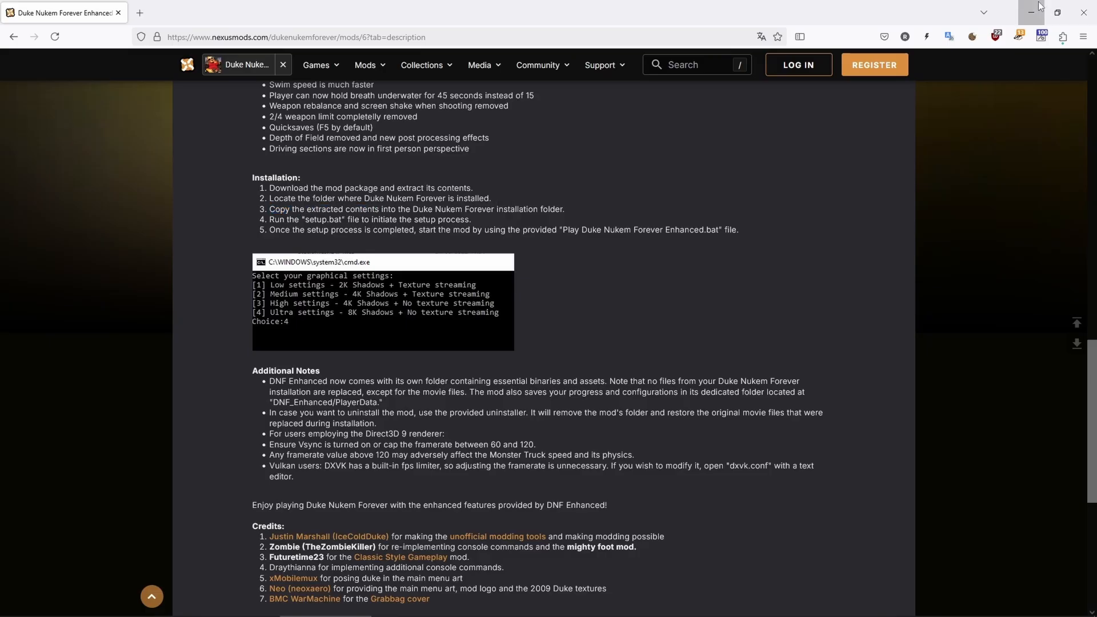
- Find 'Duke' in the Steam library and browse Duke Nukem Forever's Installed Files folder
click(1027, 11)
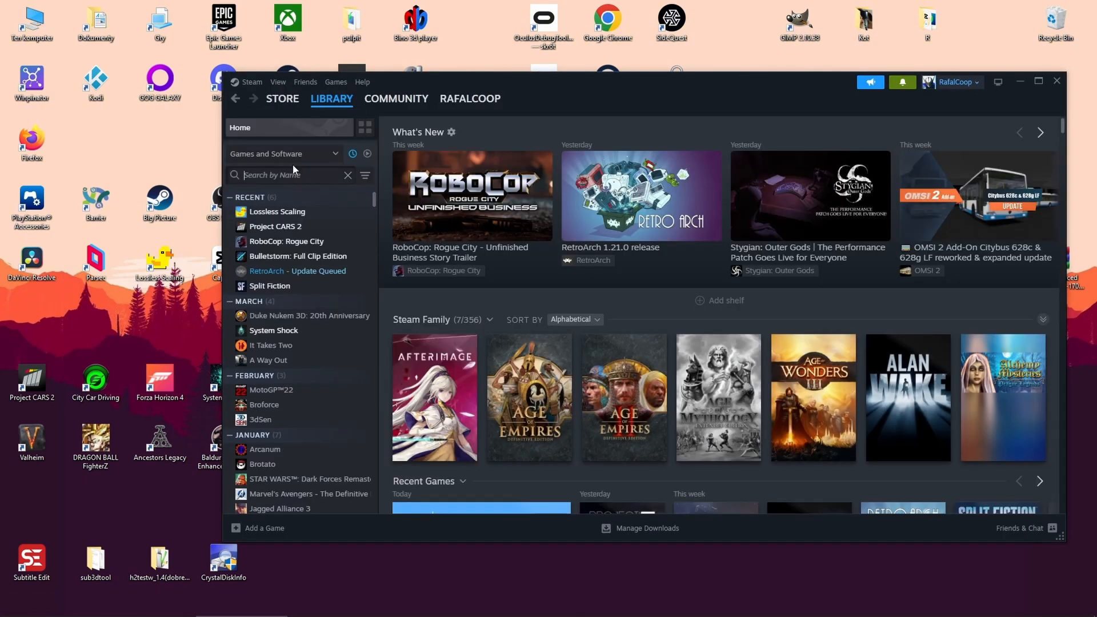
text(Duke)
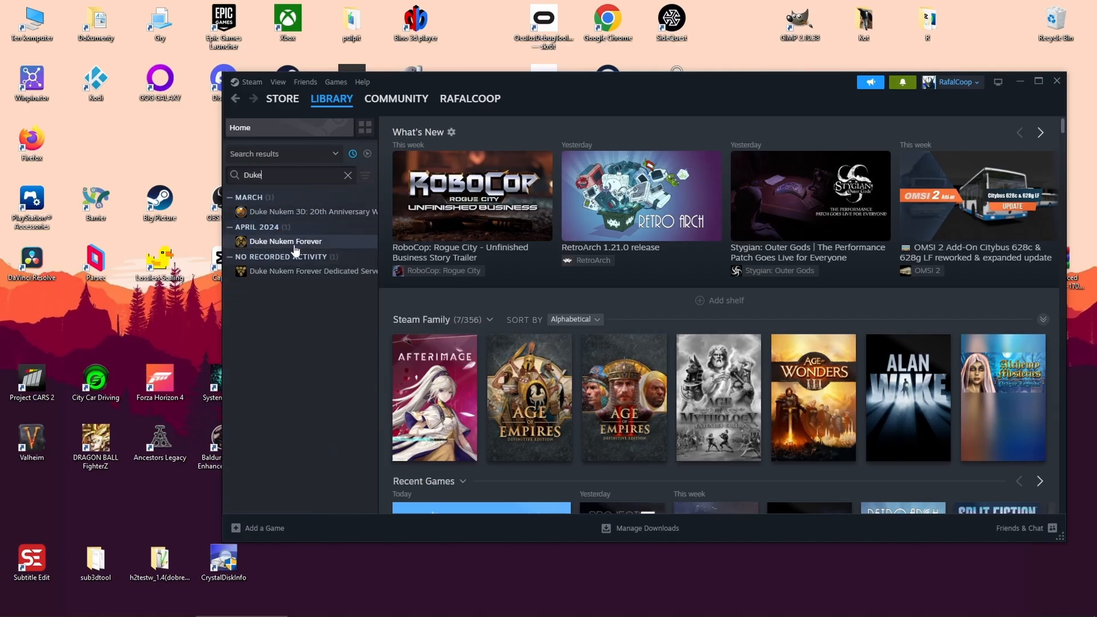
right_click(286, 241)
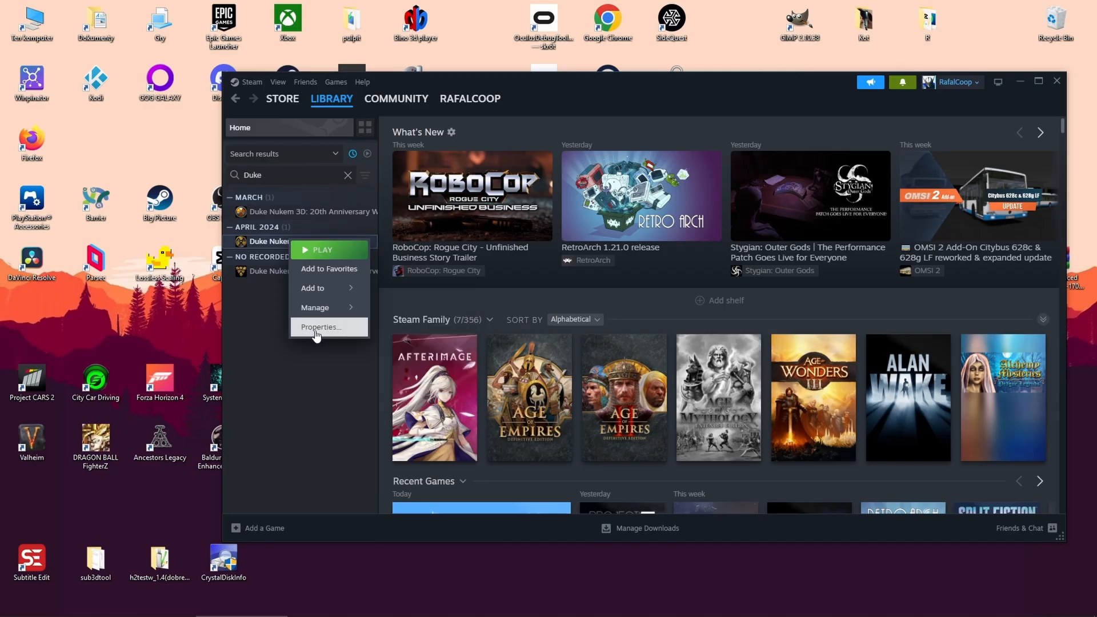
click(320, 327)
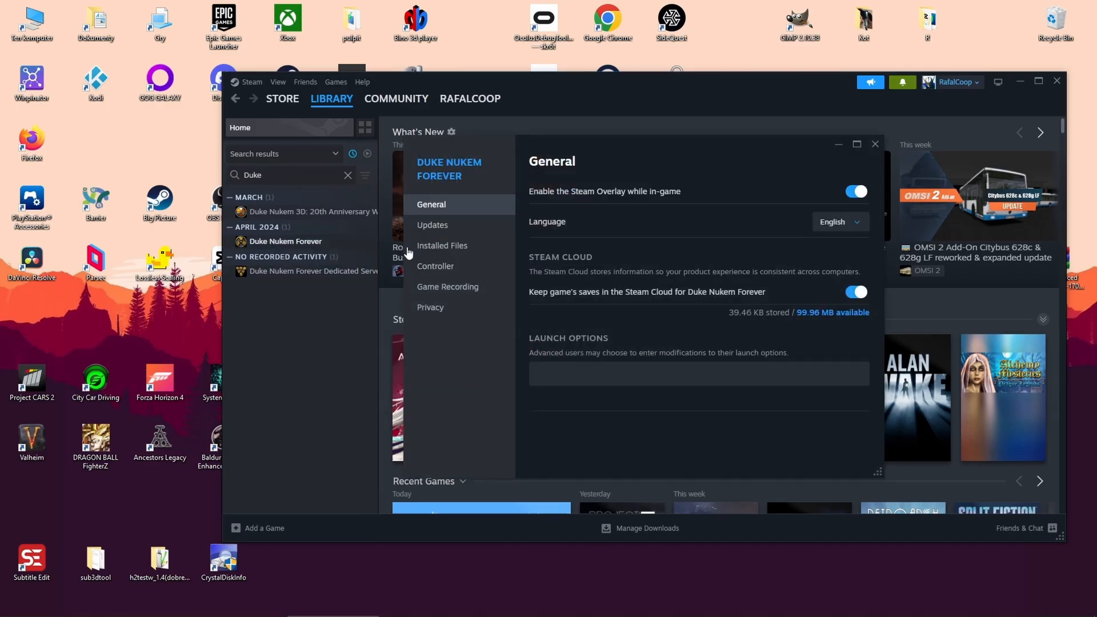
click(442, 246)
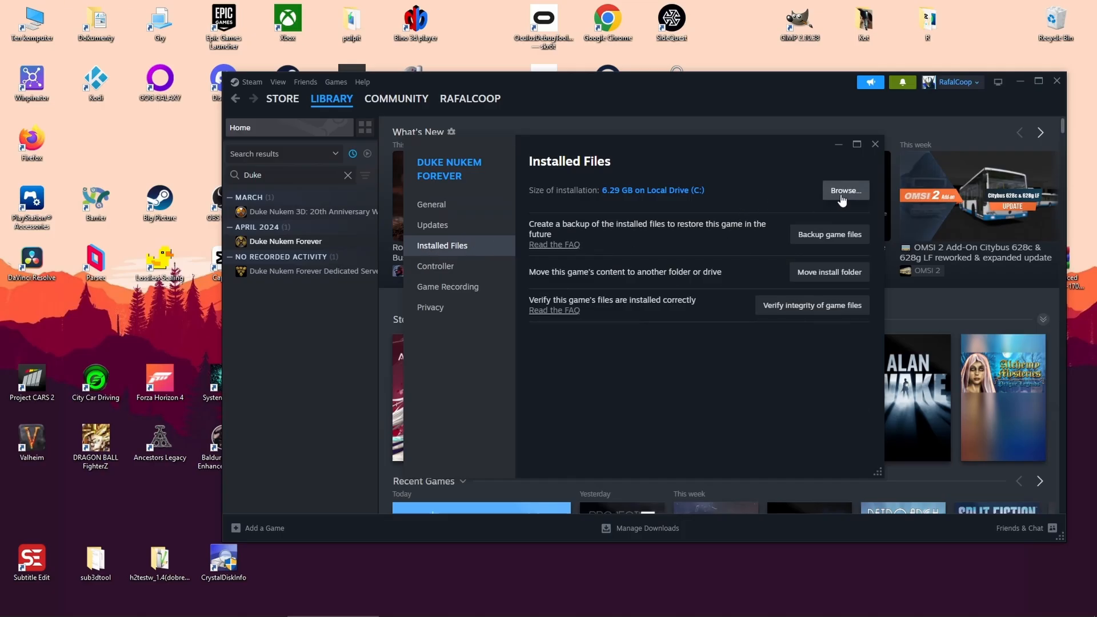
click(846, 190)
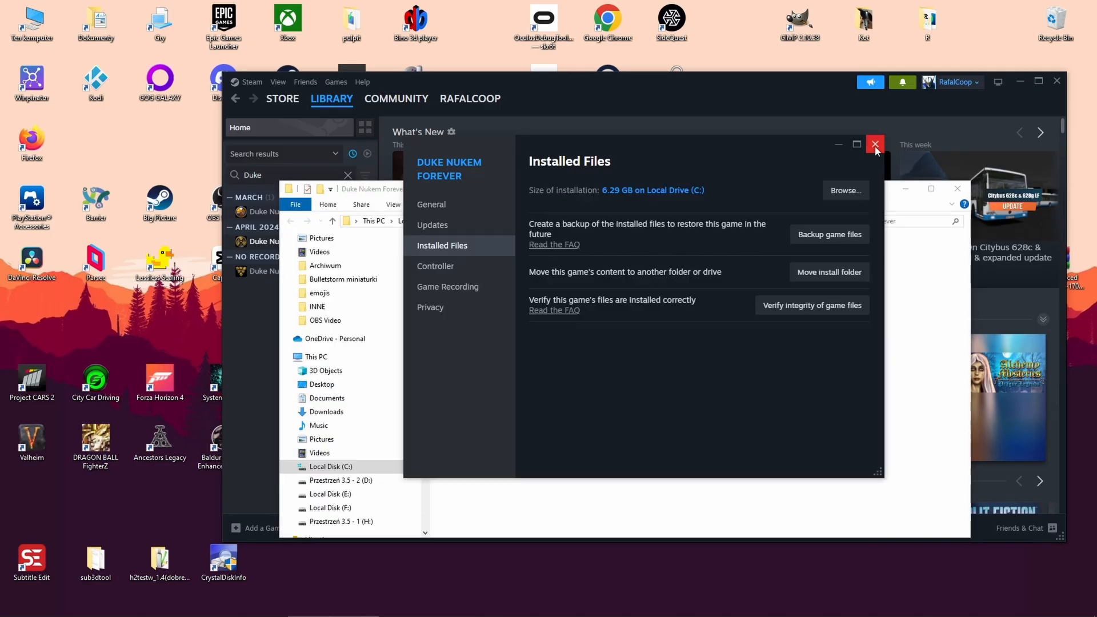
- Paste the mod files into the game's install folder and select Setup.bat
click(875, 144)
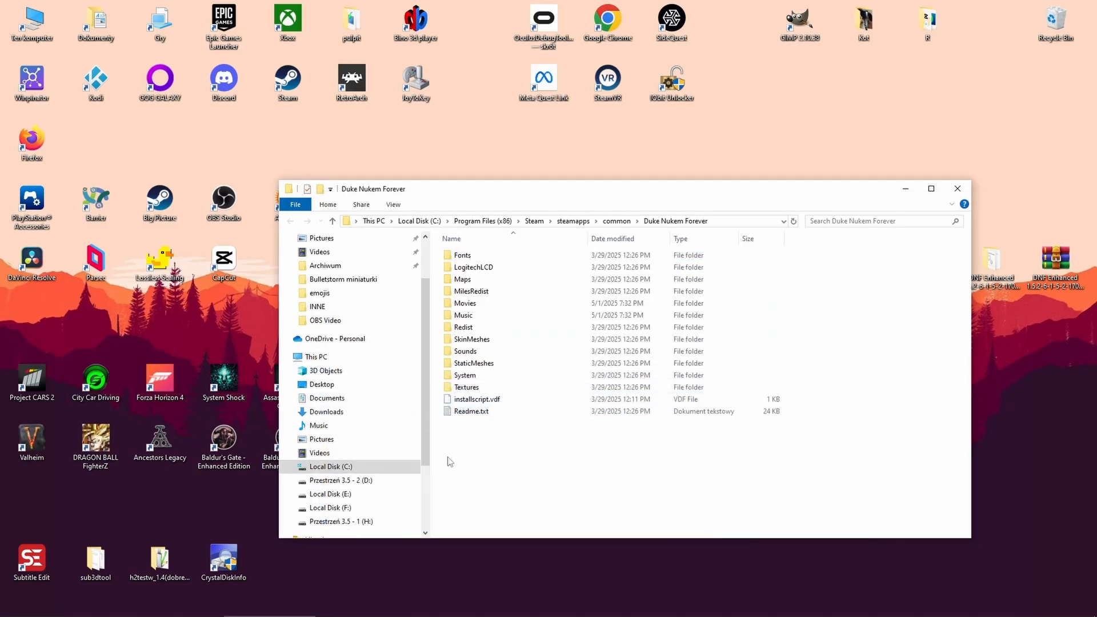
right_click(450, 462)
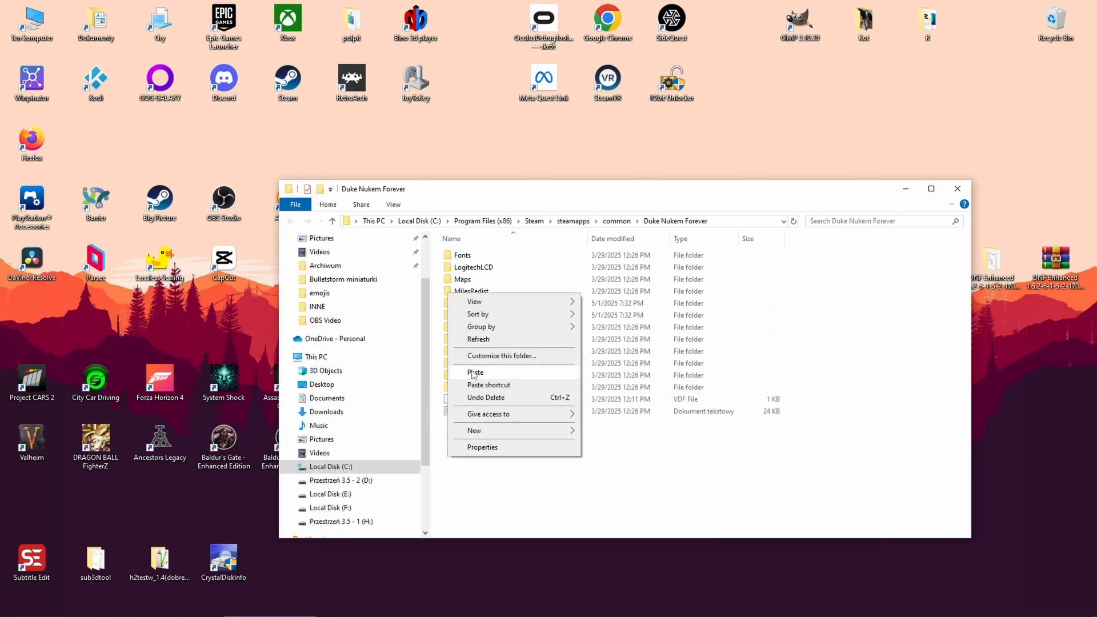
click(475, 372)
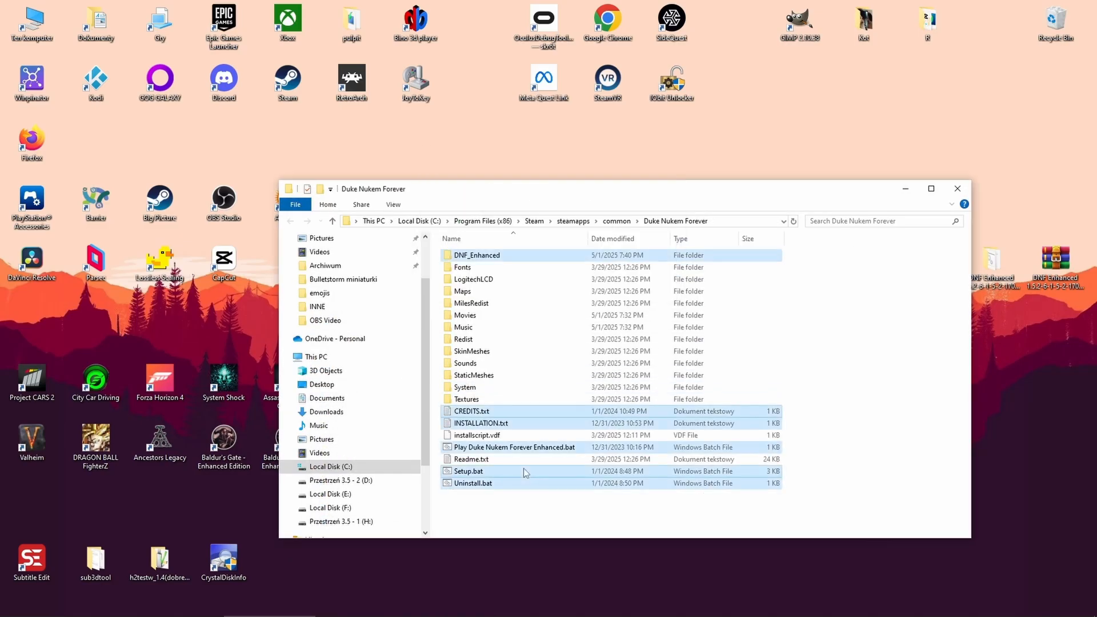
click(469, 471)
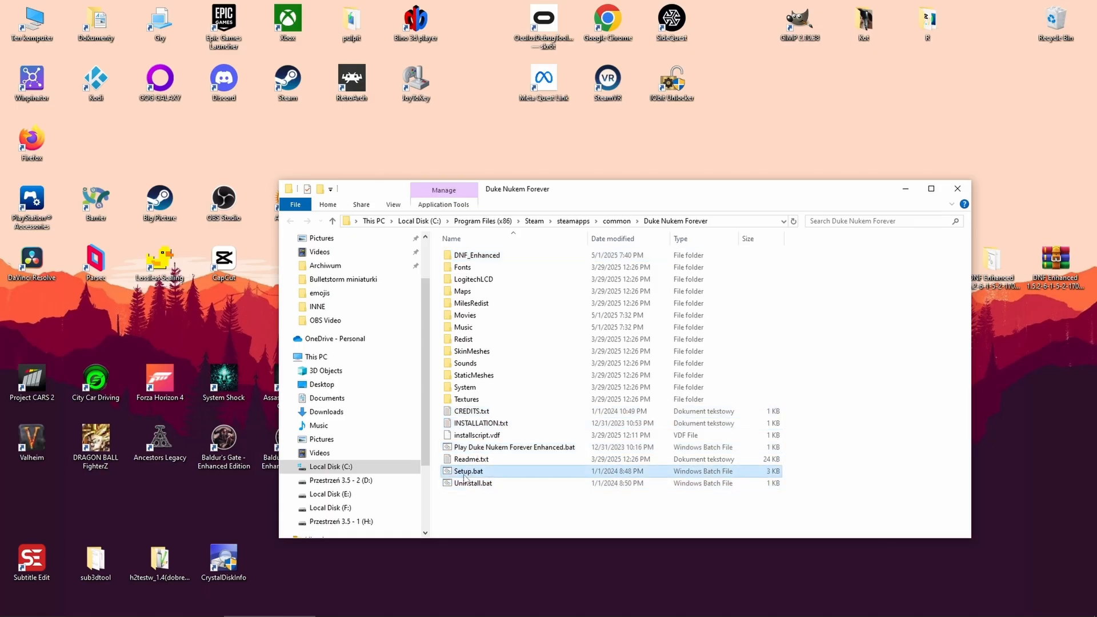
mouse_move(464, 475)
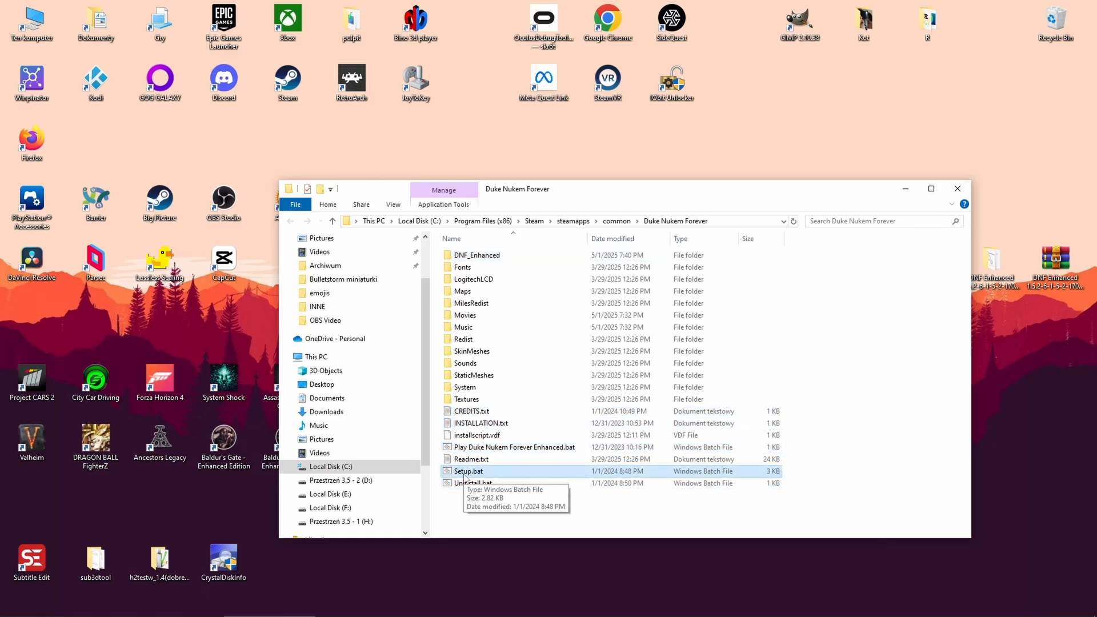
- Run Setup.bat and choose option 1 for low graphical settings
double_click(468, 471)
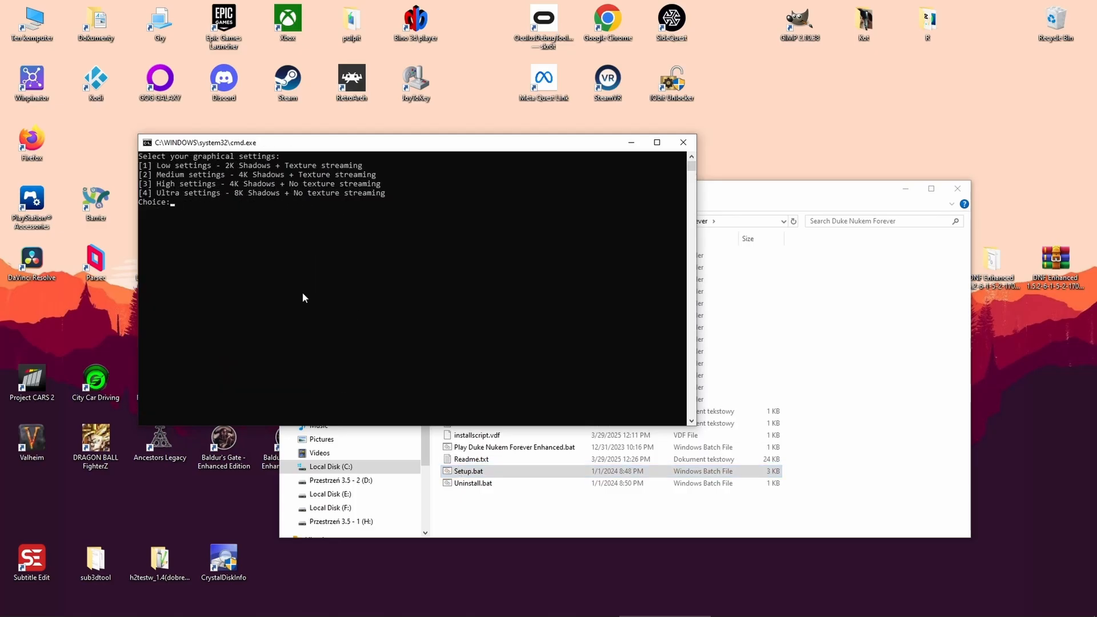
text(1)
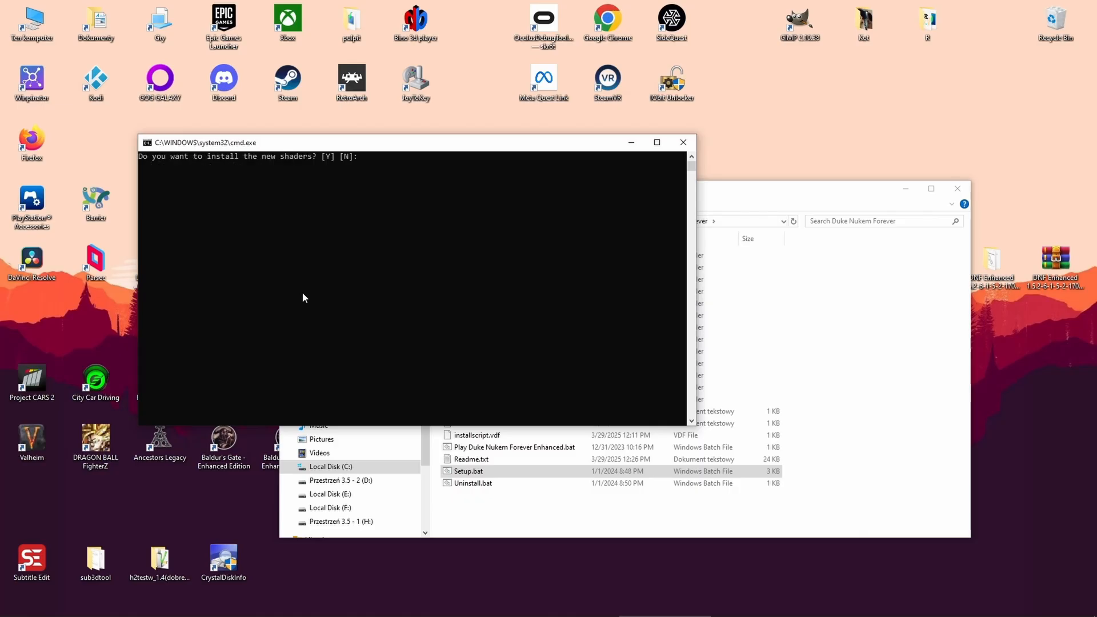
- Answer y to the shaders prompt and n to skipping the Titty City chapter, letting setup finish
text(y)
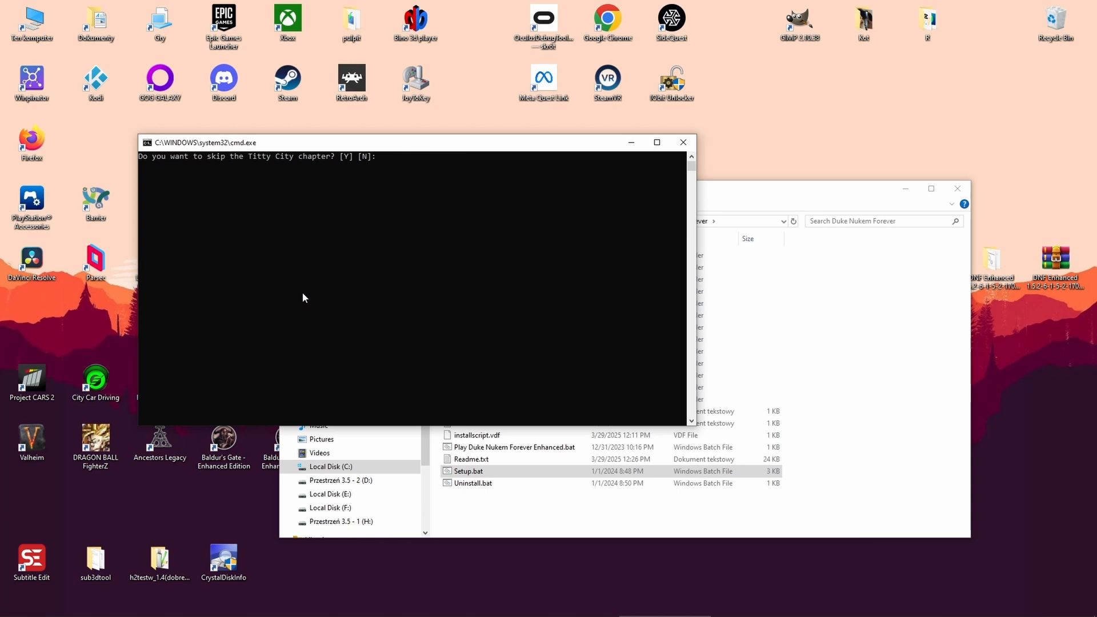
text(n)
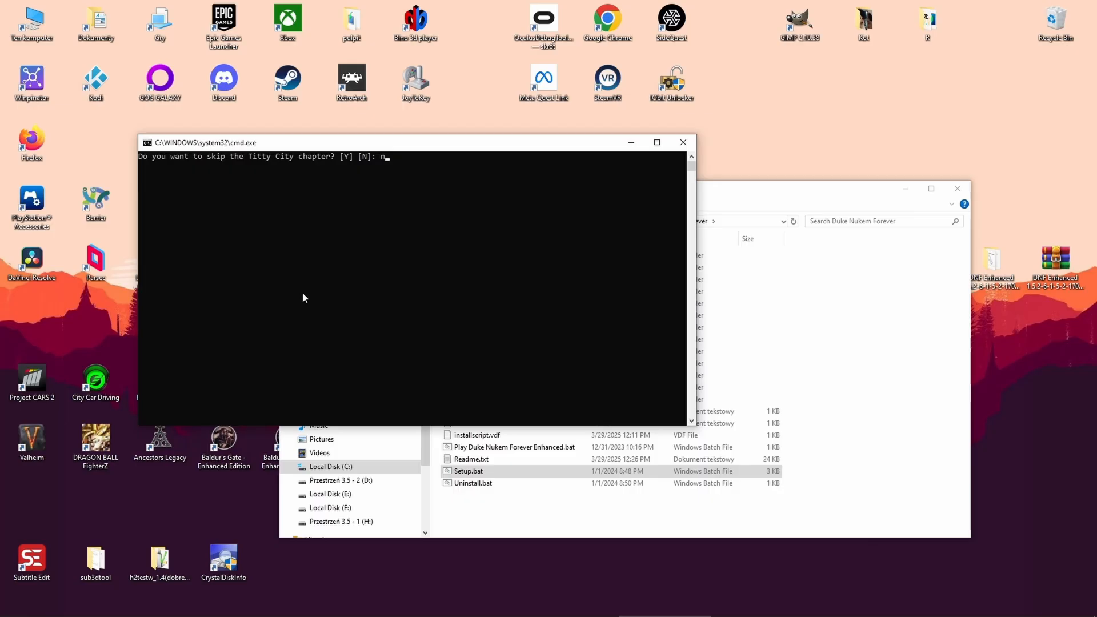
key(Enter)
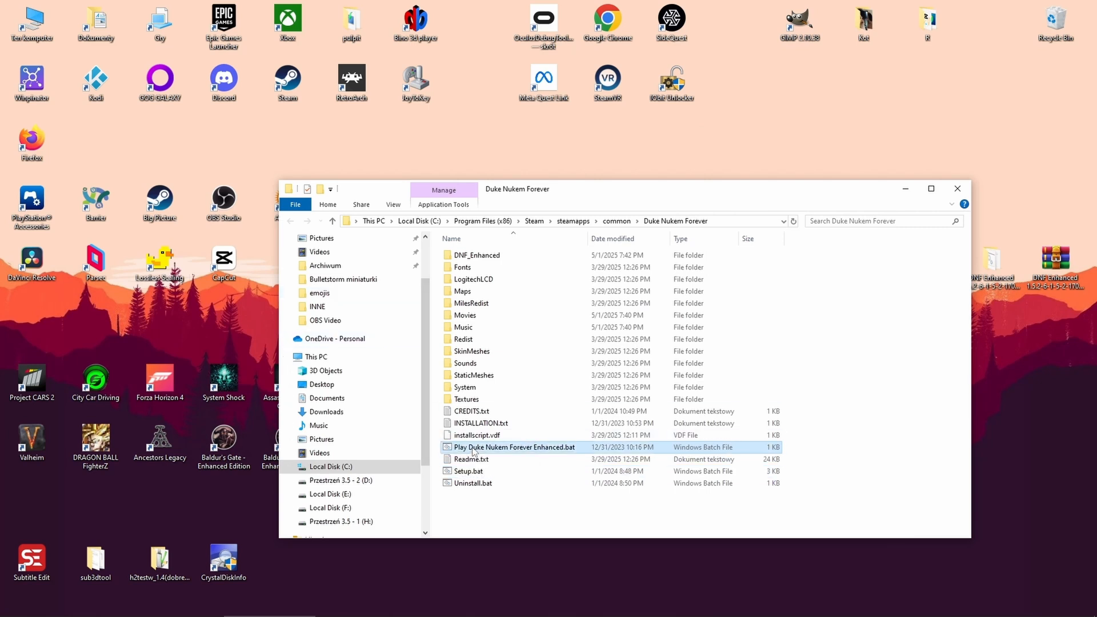
- Launch Play Duke Nukem Forever Enhanced.bat and choose Continue Campaign
double_click(514, 447)
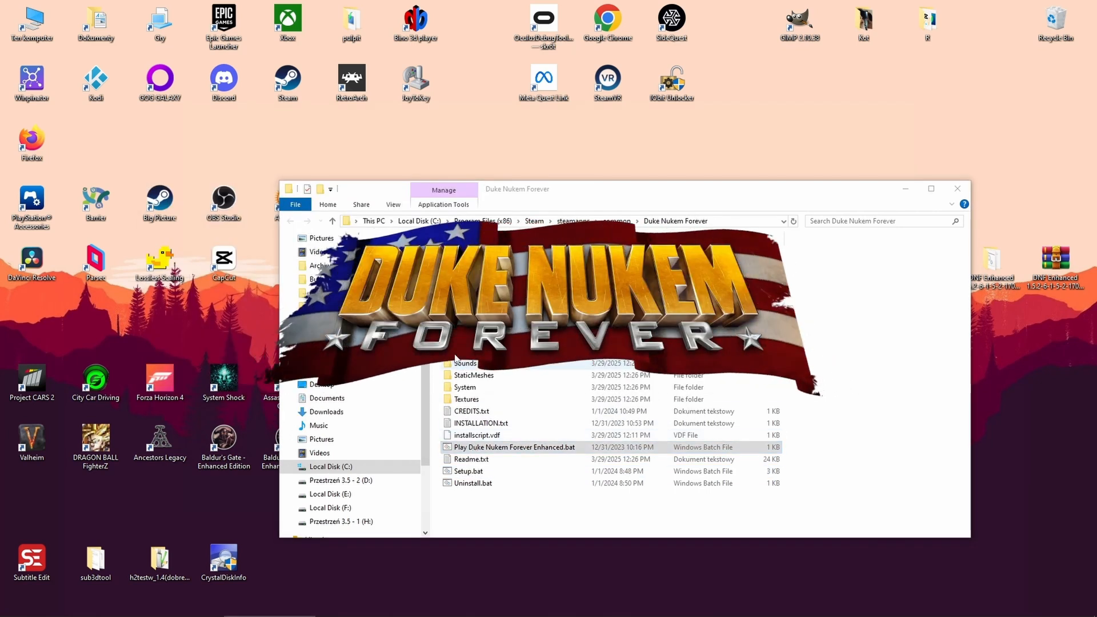
double_click(514, 447)
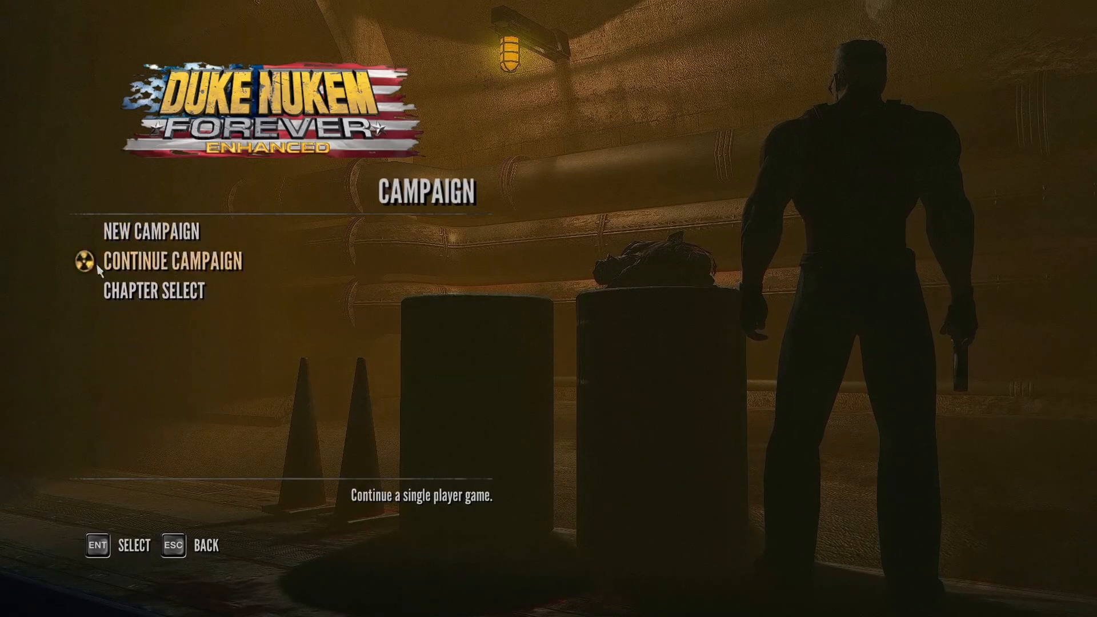
click(147, 291)
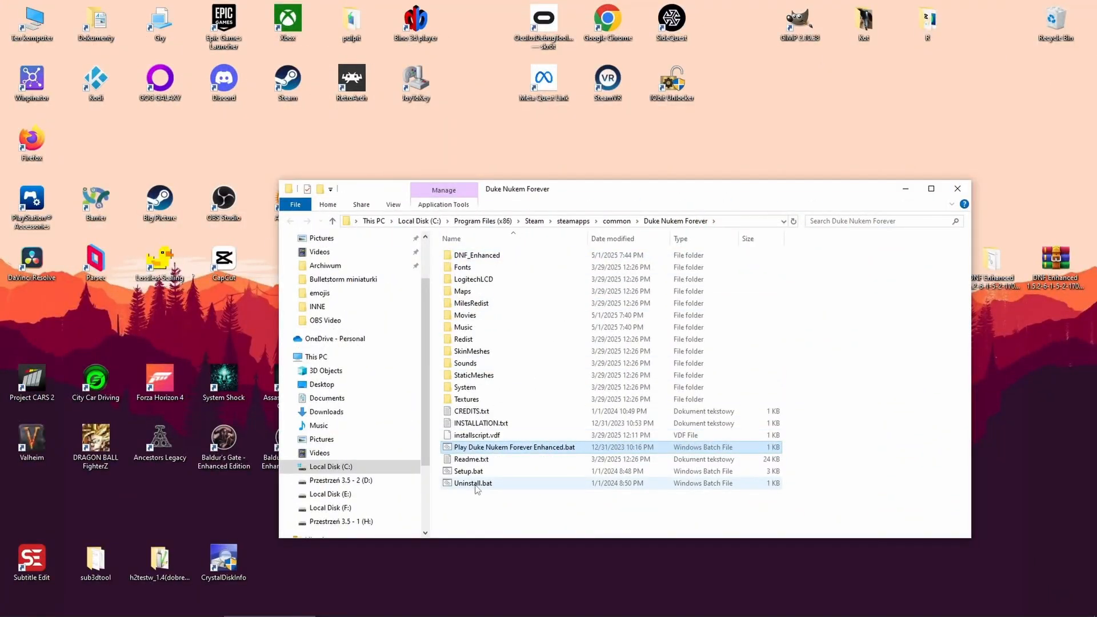
mouse_move(473, 487)
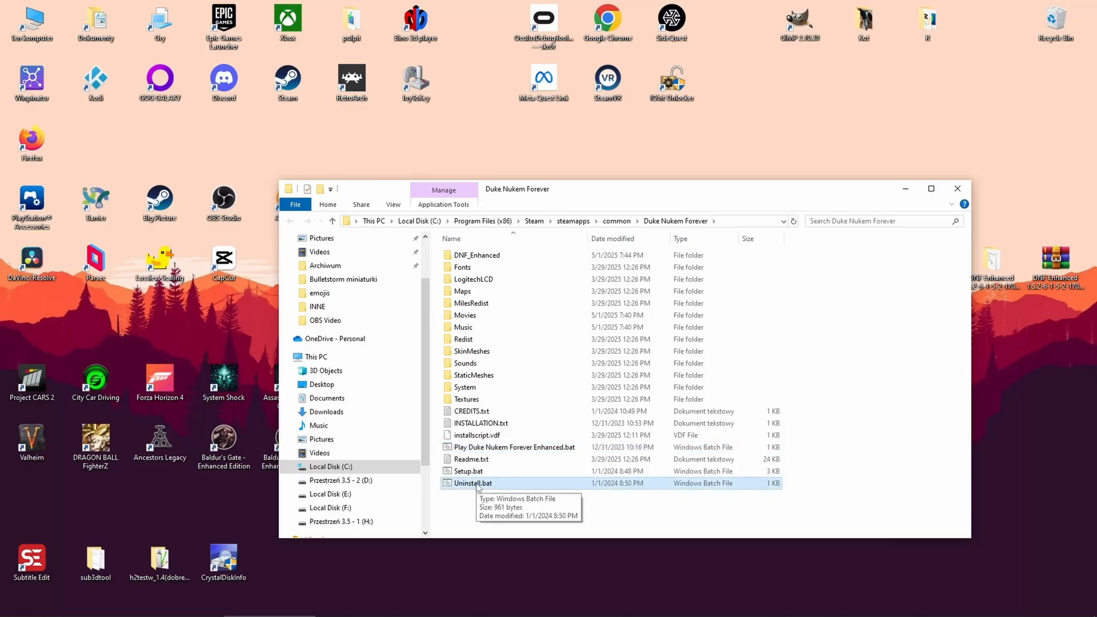
- Run Uninstall.bat and confirm removing the mod with y
double_click(474, 482)
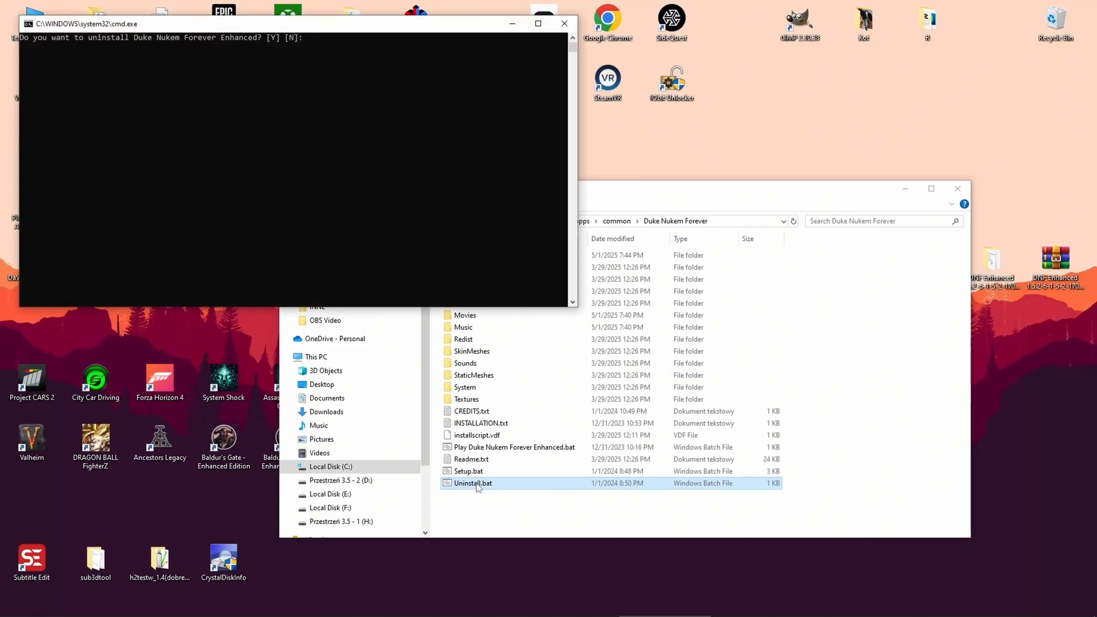
text(y)
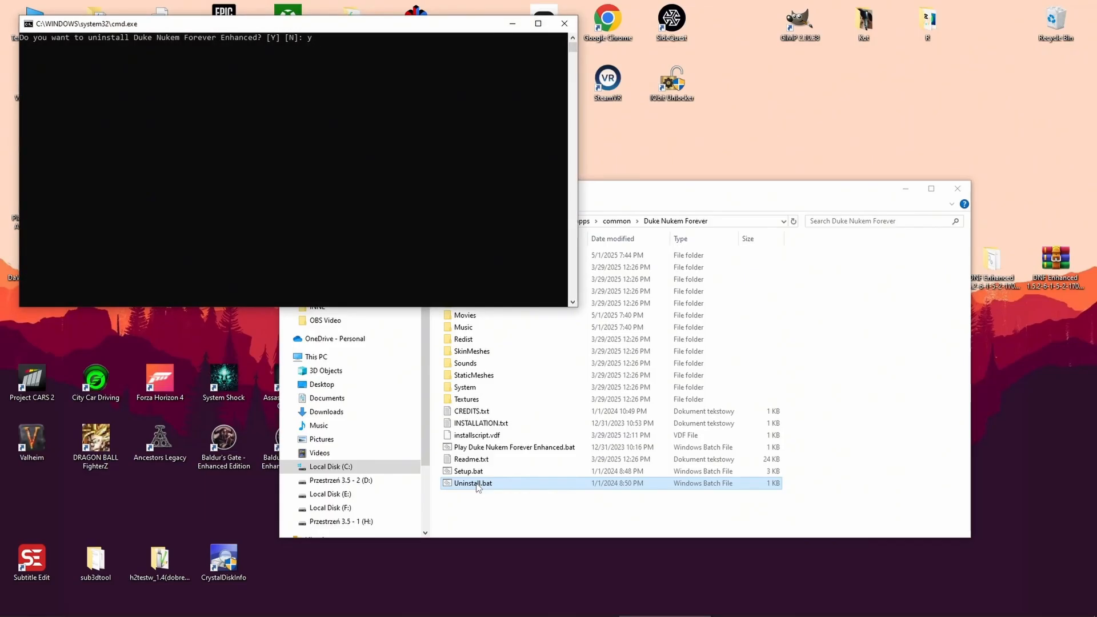
key(enter)
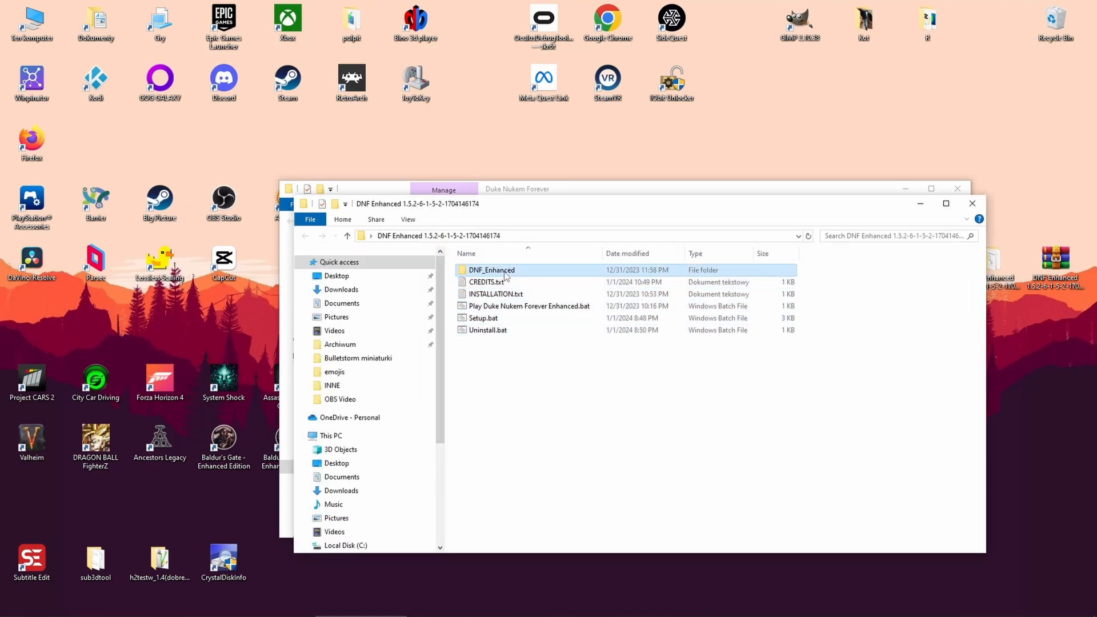
- Paste the DNF_Enhanced folder back into the Duke Nukem Forever game folder
right_click(492, 270)
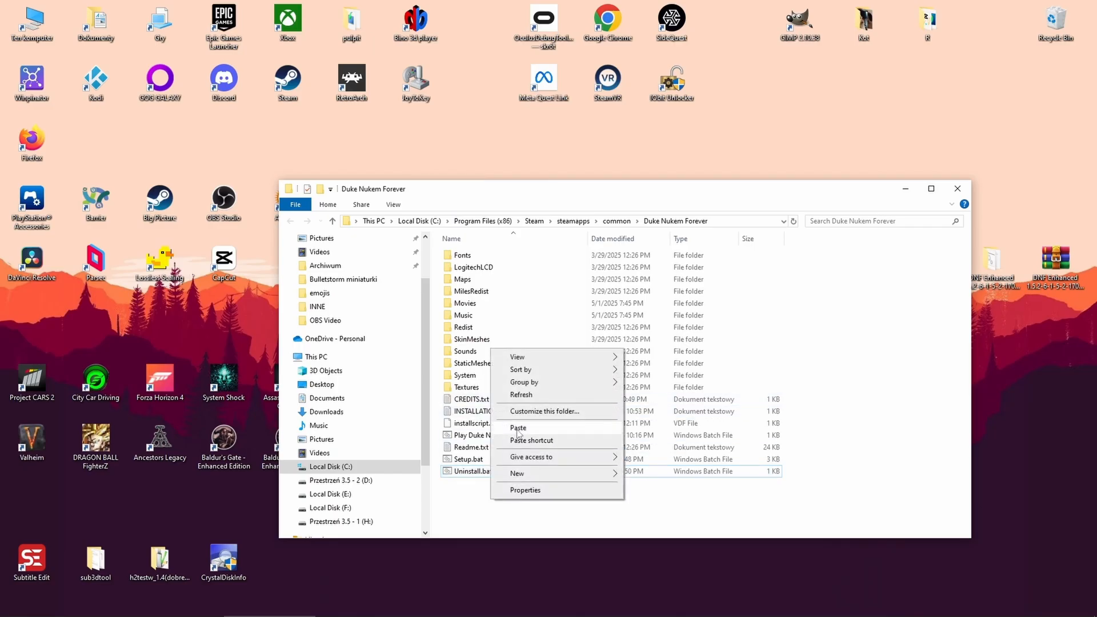
click(518, 428)
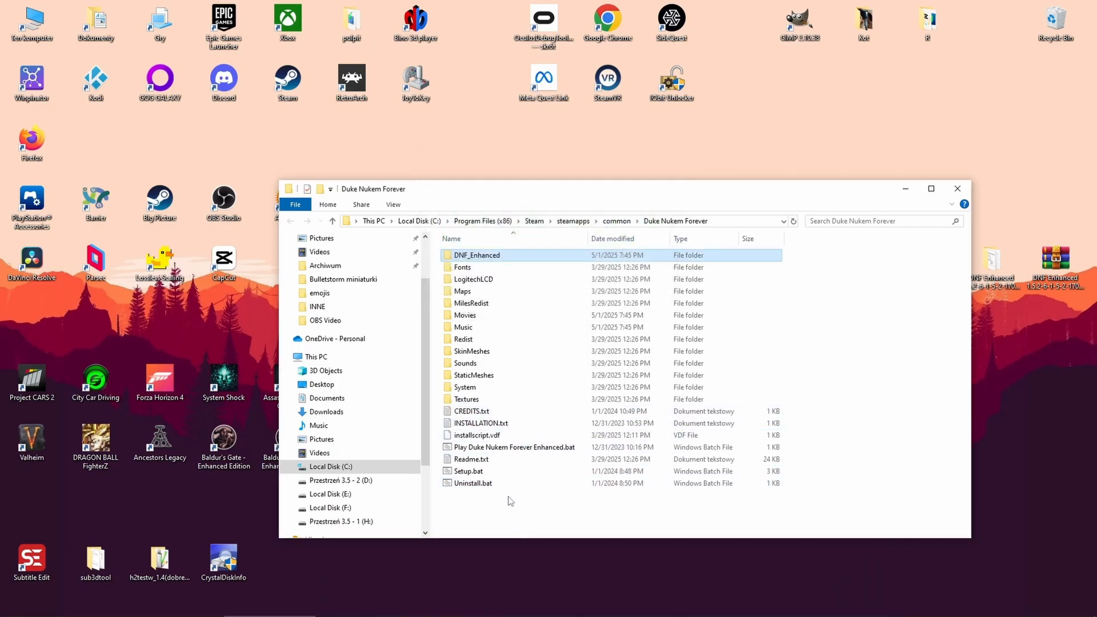
mouse_move(473, 474)
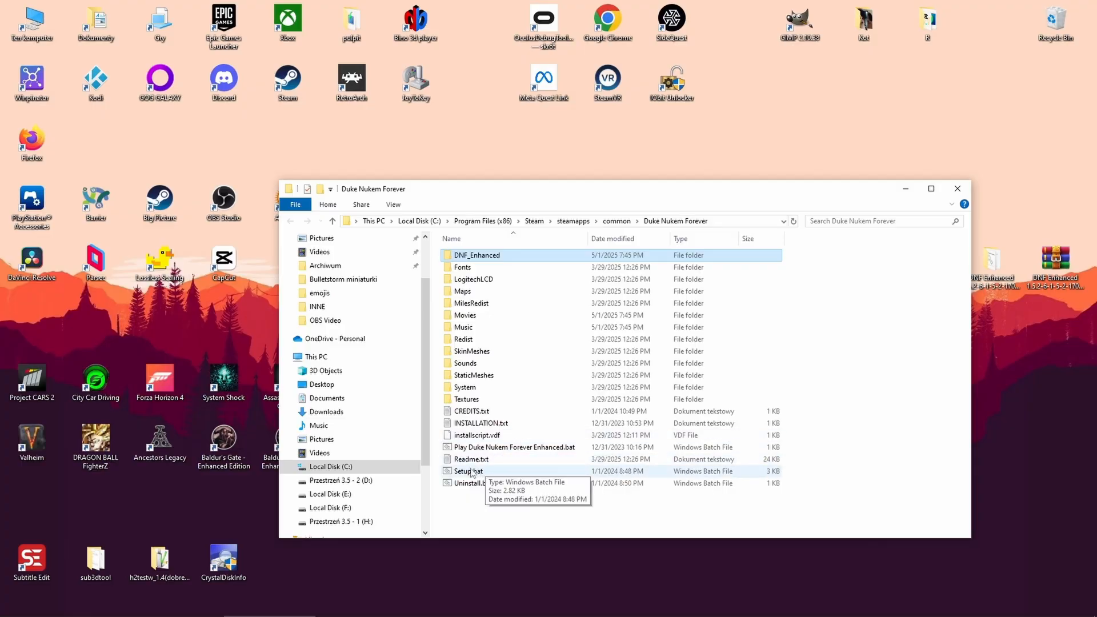
- Run Setup.bat again and choose option 1 for low graphical settings
double_click(467, 471)
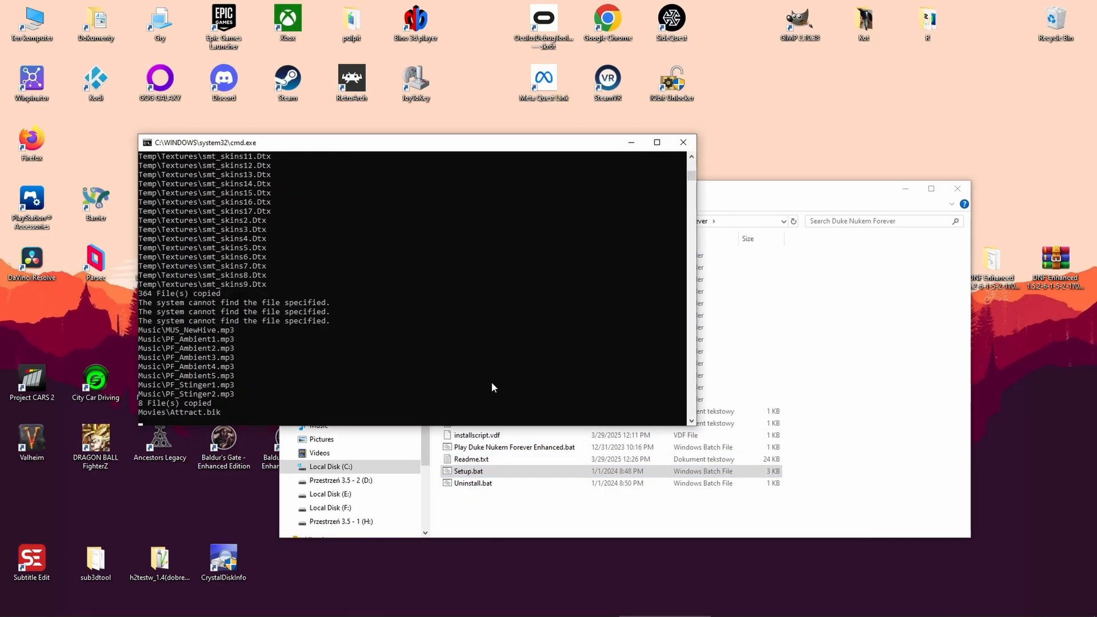
text(1)
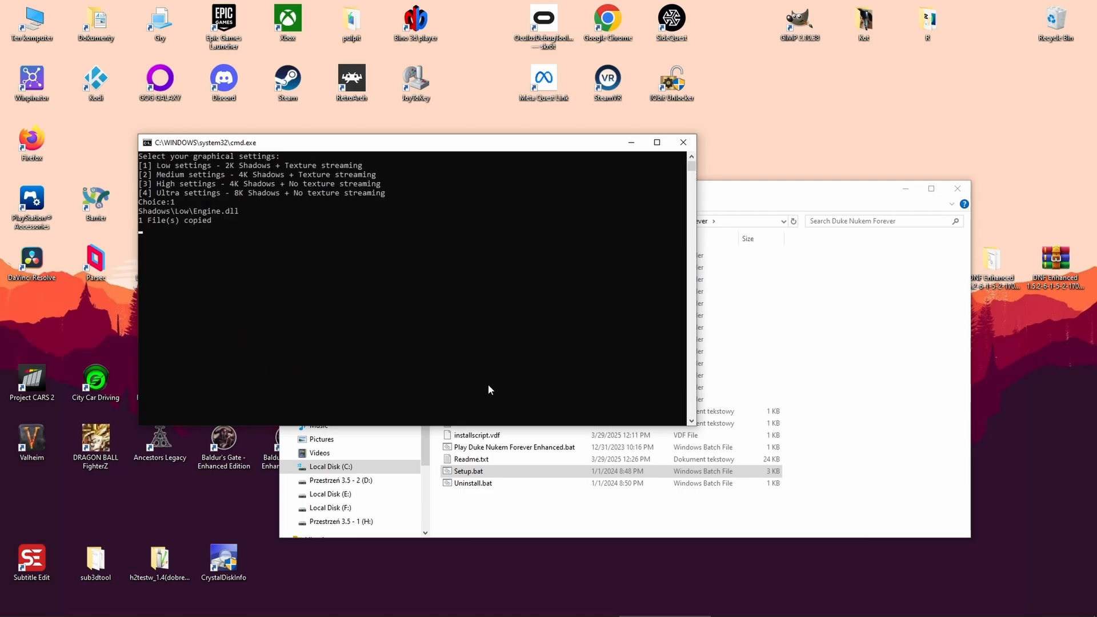
key(enter)
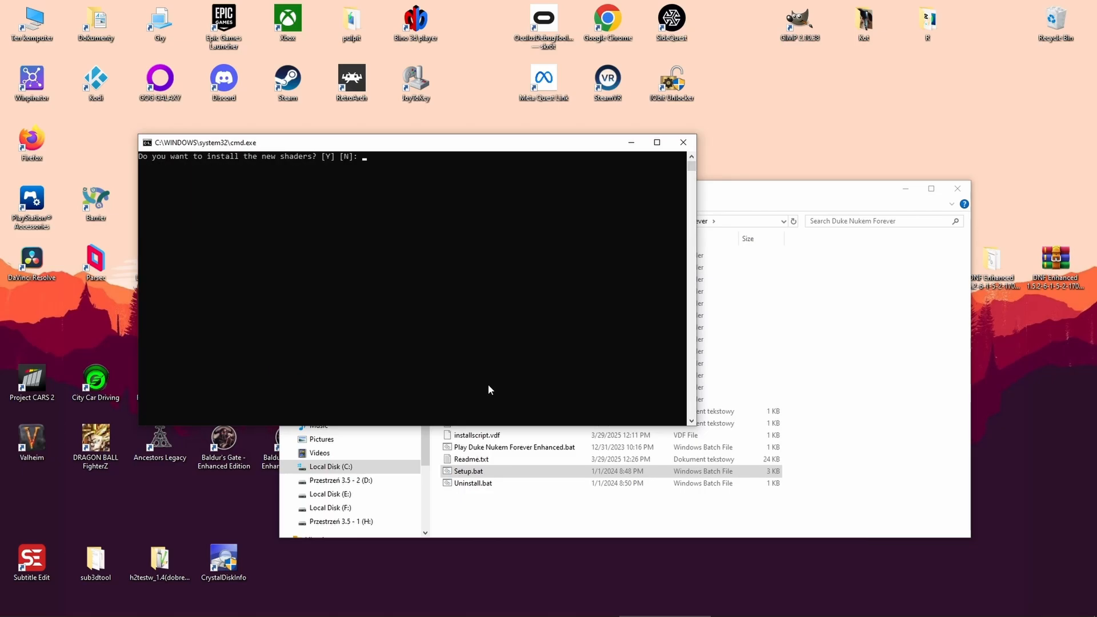
- Answer n to installing the new shaders and n to skipping the Titty City chapter
text(n)
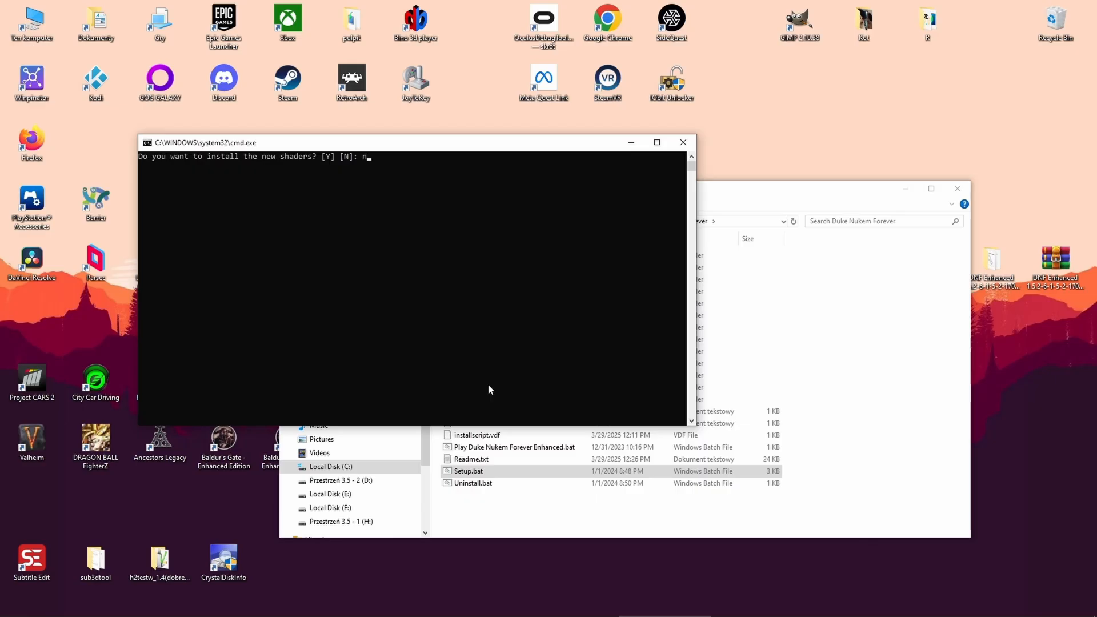
key(enter)
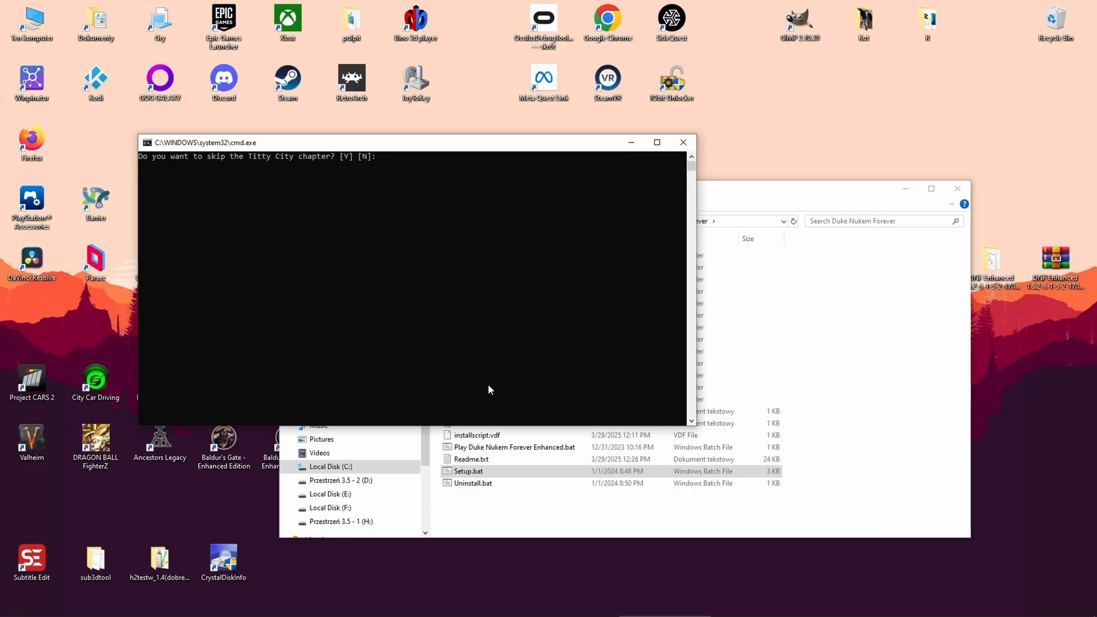
text(n)
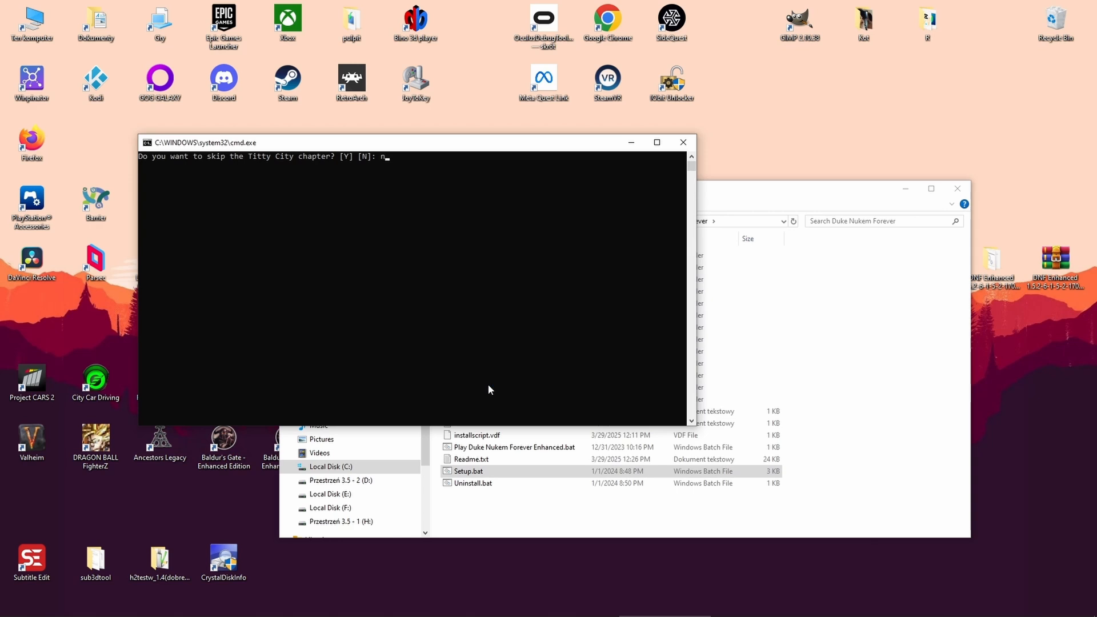
key(Enter)
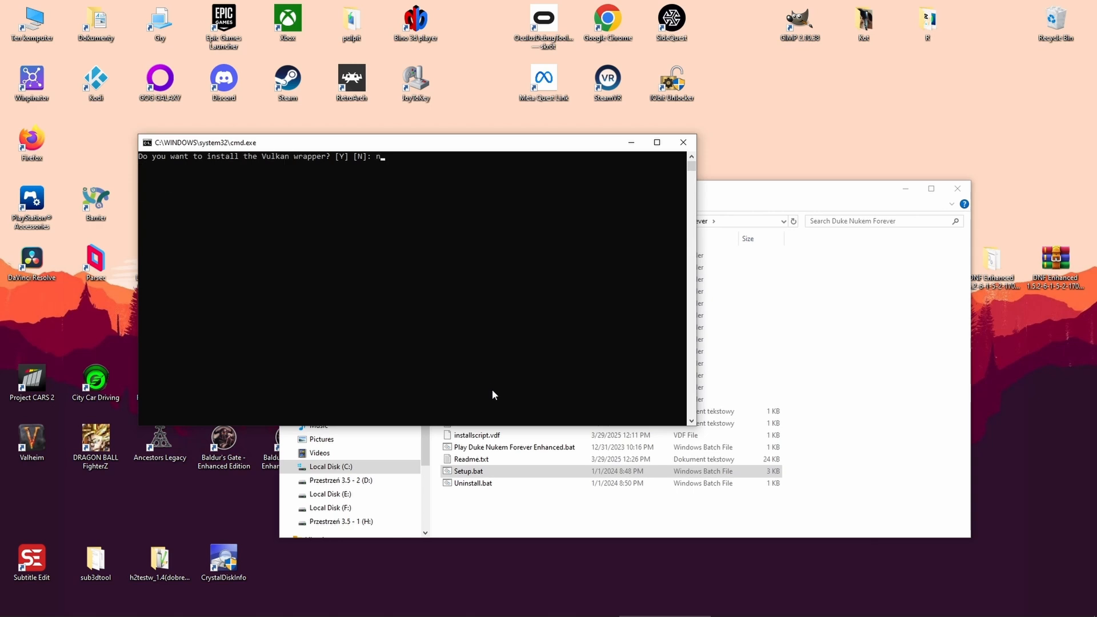
mouse_move(491, 396)
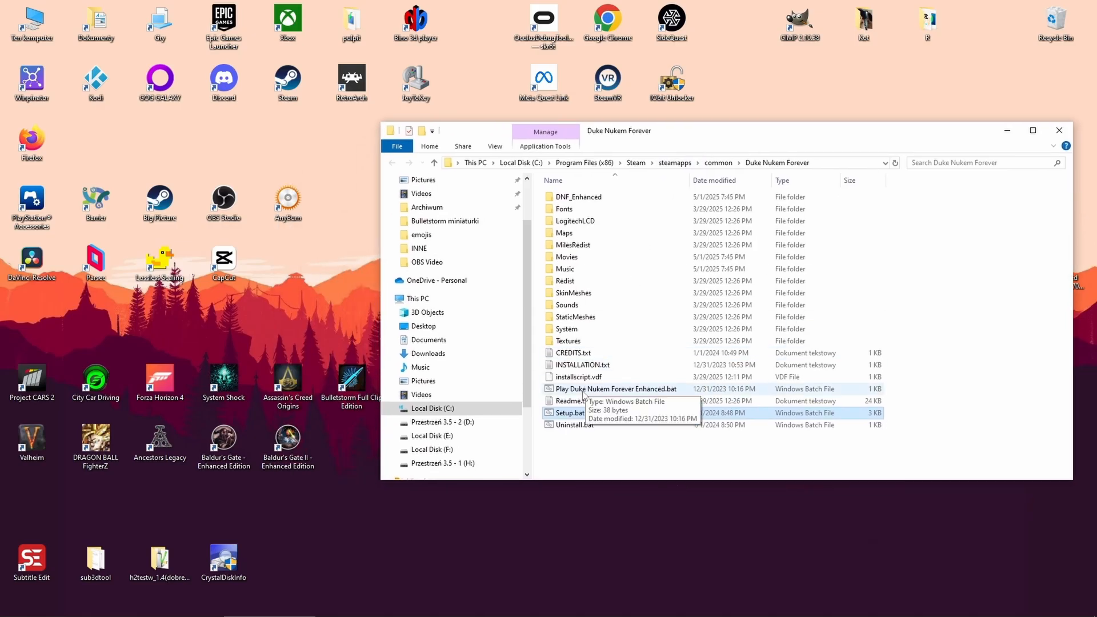
- Create a desktop shortcut to the Play Duke Nukem Forever Enhanced.bat launcher
right_click(613, 388)
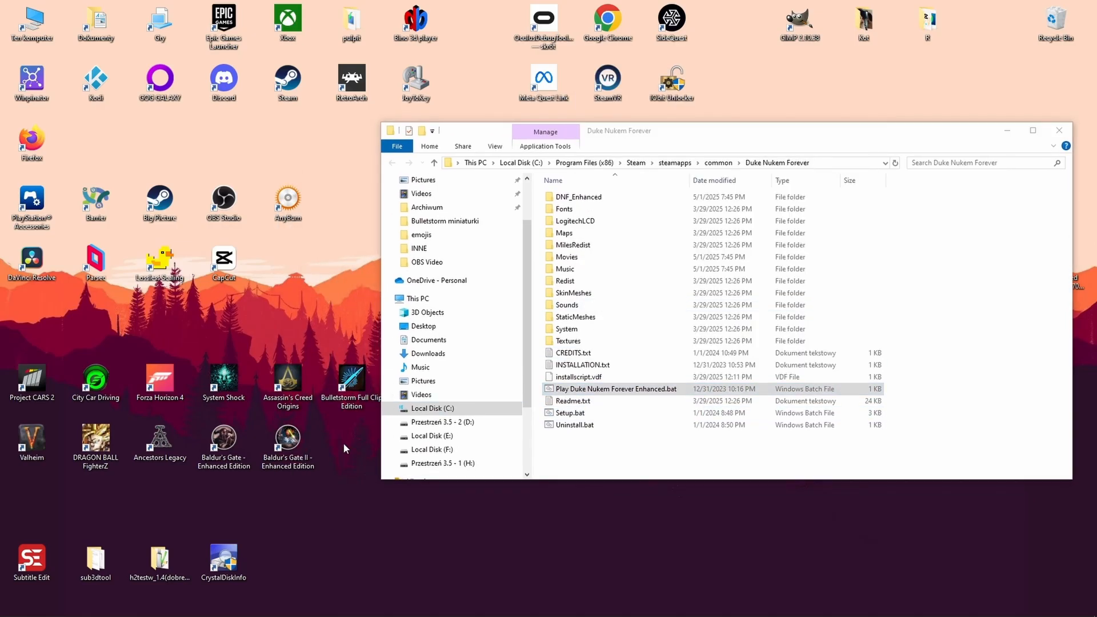
click(384, 508)
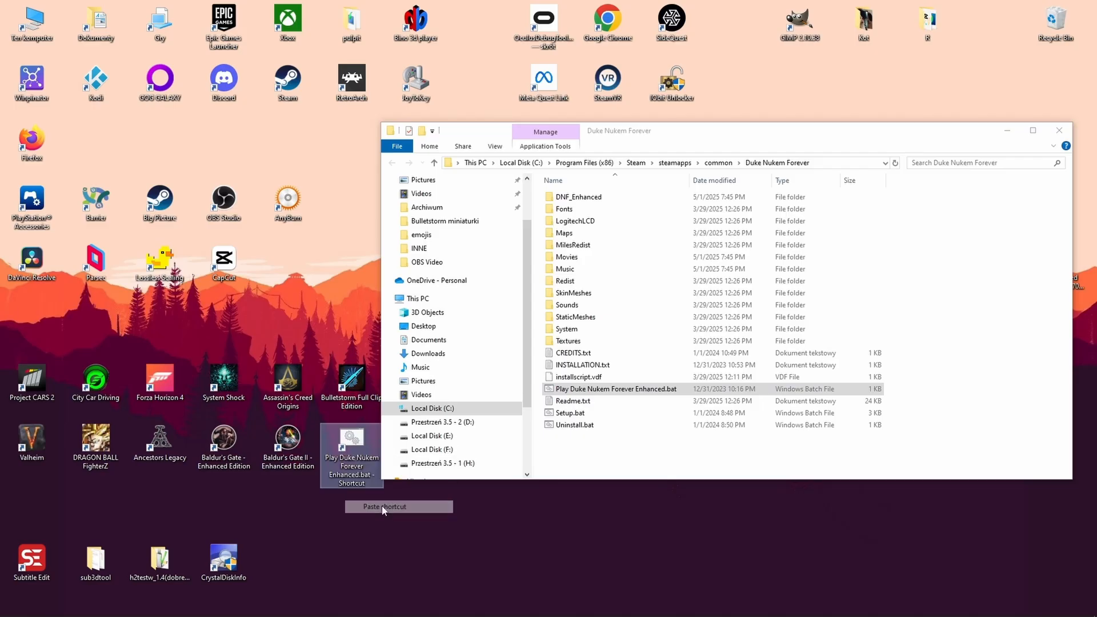
click(384, 507)
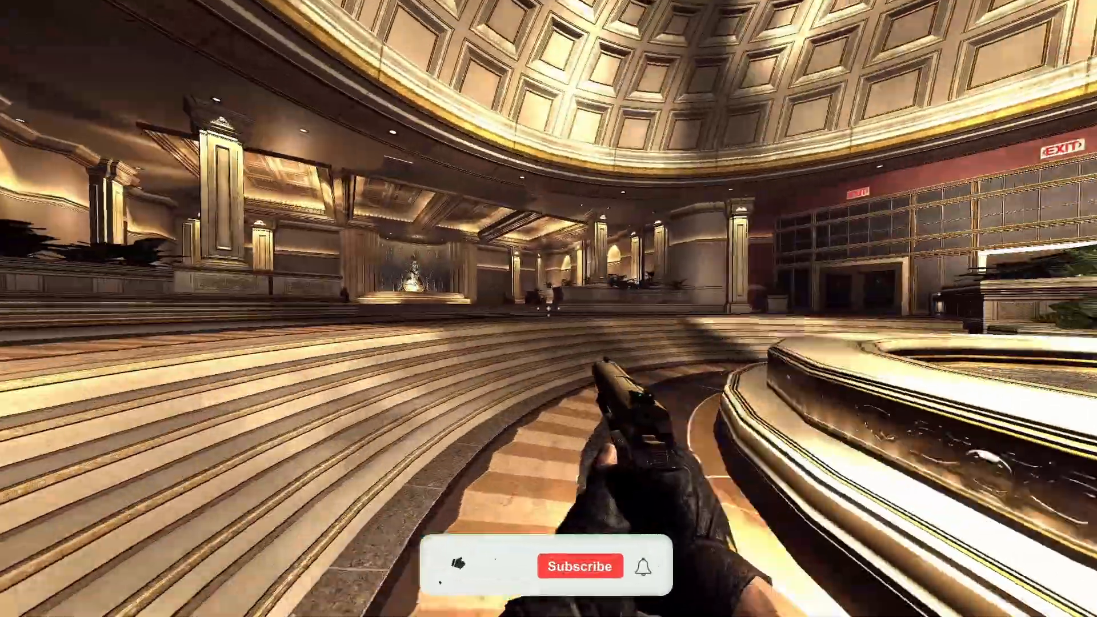
- Launch the game and walk around the domed casino lobby with the pistol
click(455, 566)
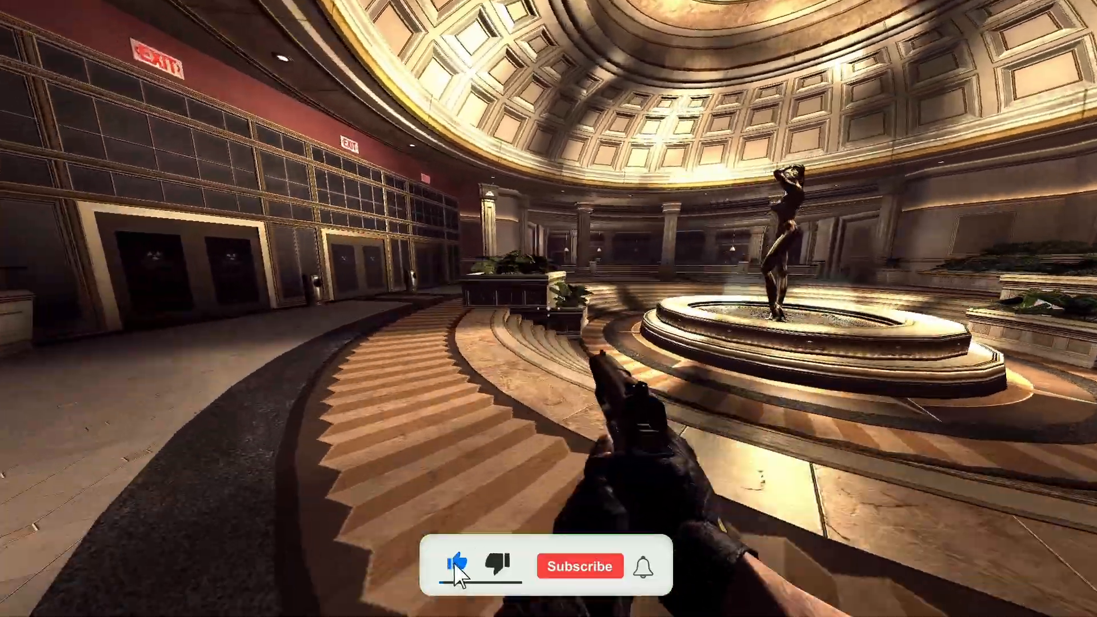
click(581, 566)
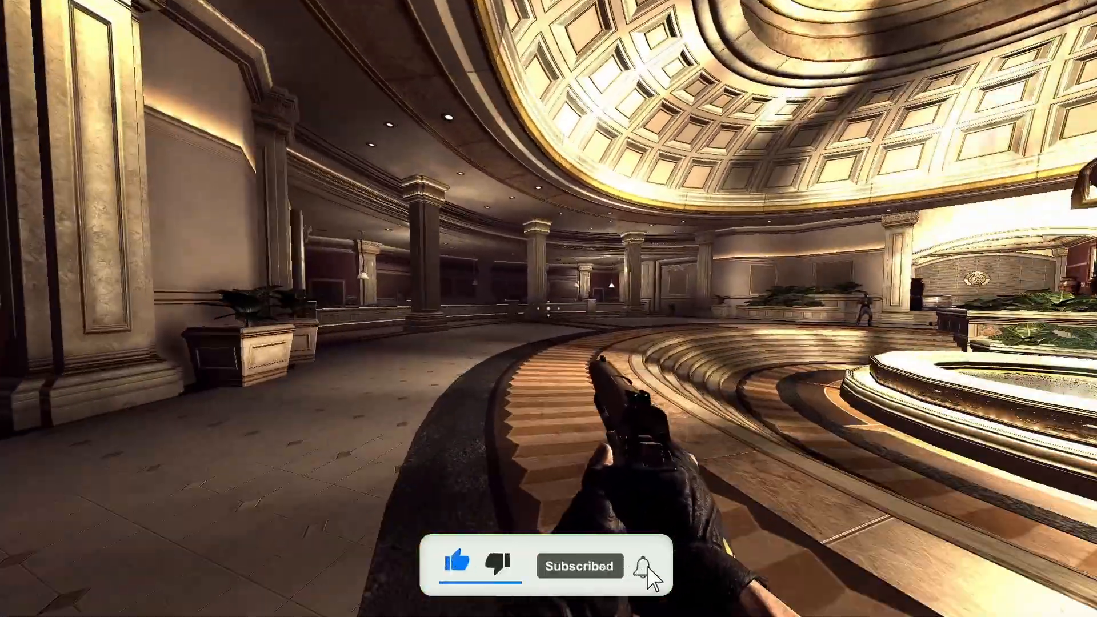